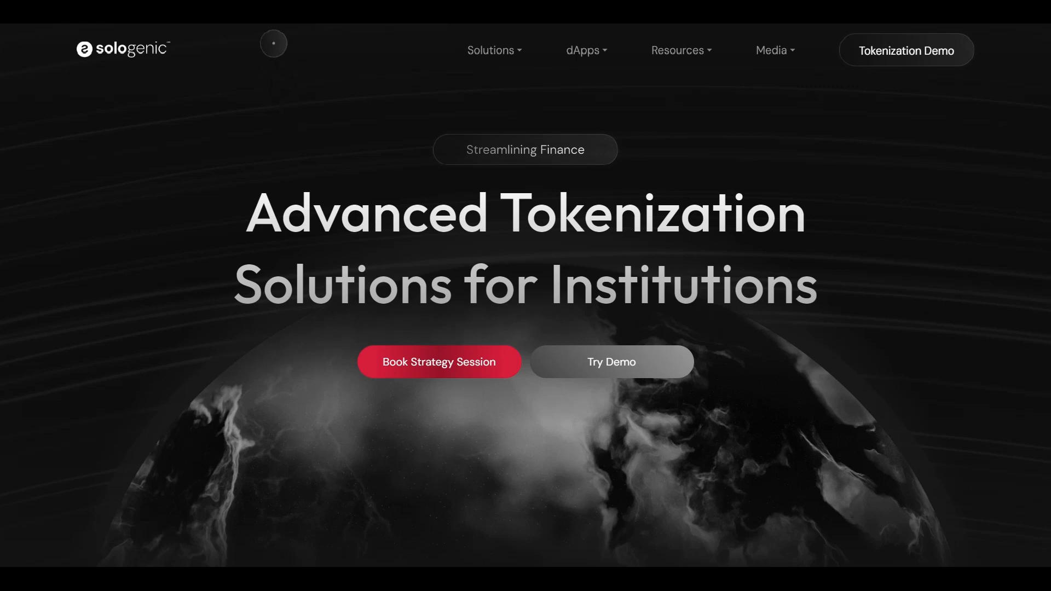
{"action": "mouse_move", "coordinate": [655, 142]}
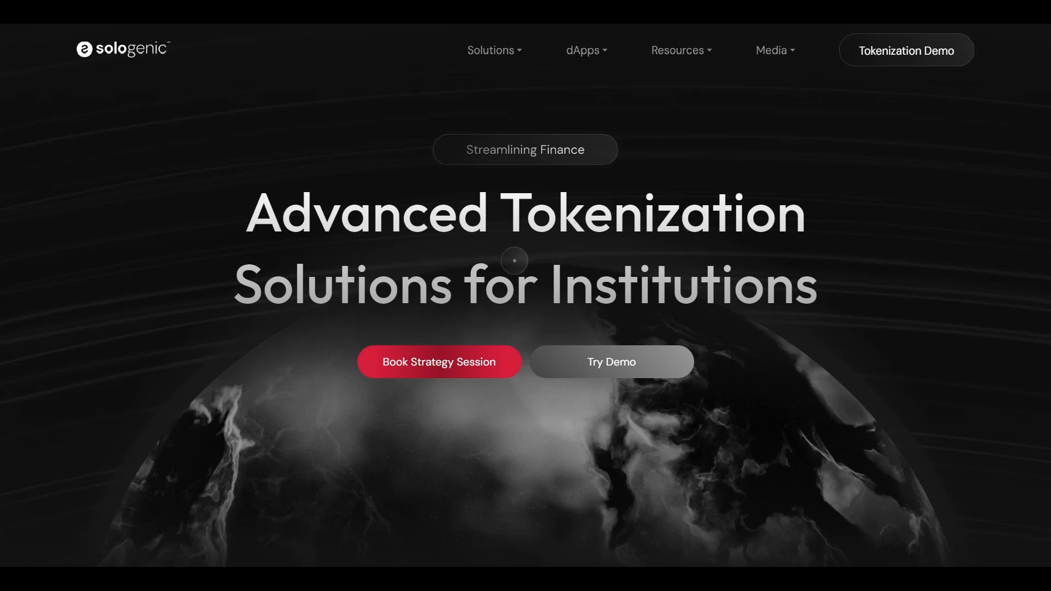
{"action": "mouse_move", "coordinate": [711, 319]}
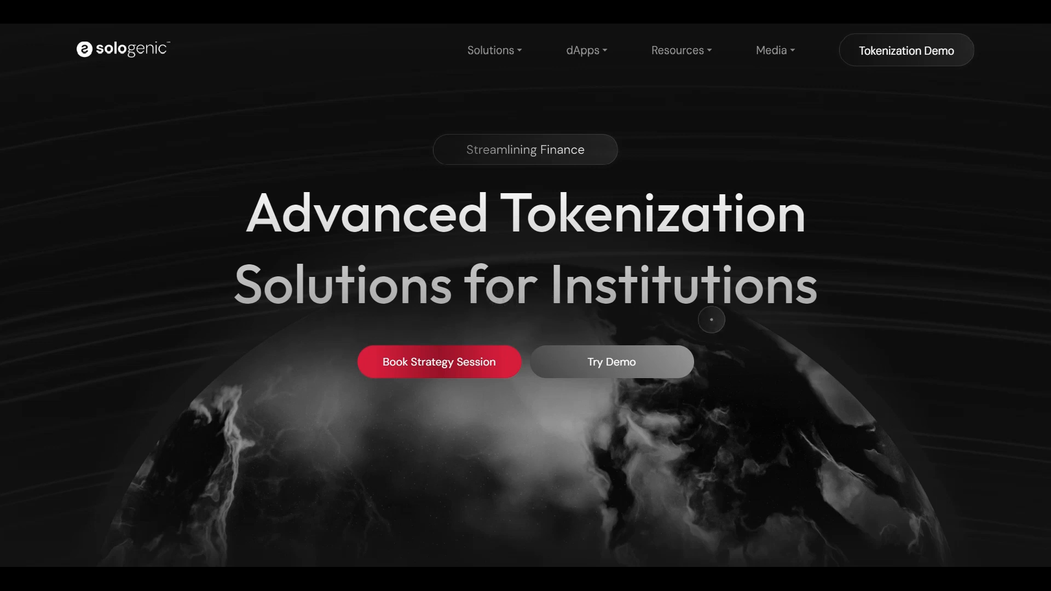
{"action": "mouse_move", "coordinate": [878, 76]}
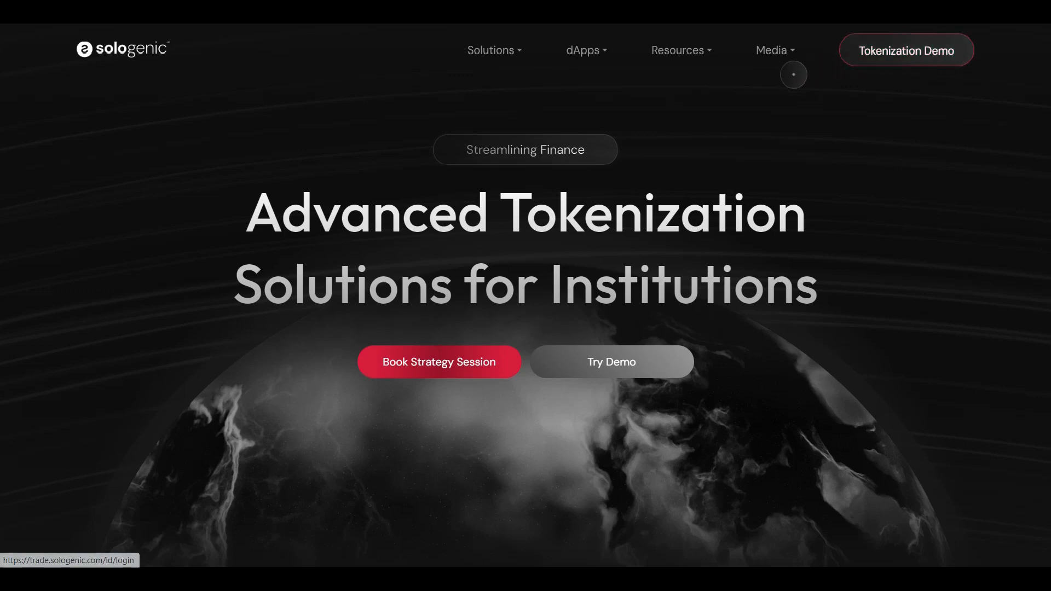
- Choose CORE on the Sologenic DEX Bridge to move it from XRP Ledger to Coreum
{"action": "left_click", "coordinate": [609, 362]}
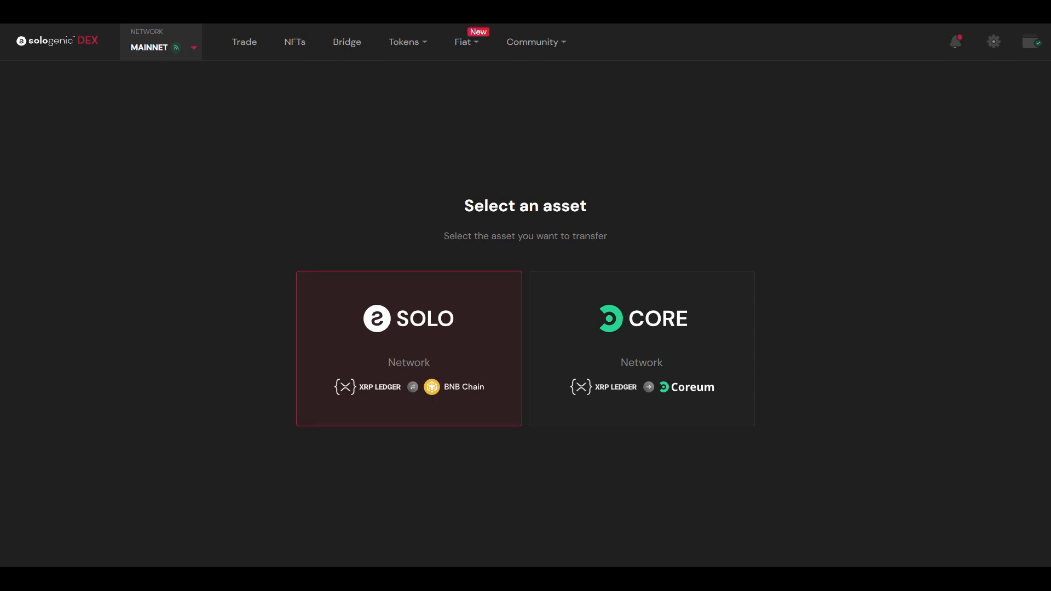
{"action": "left_click", "coordinate": [640, 348]}
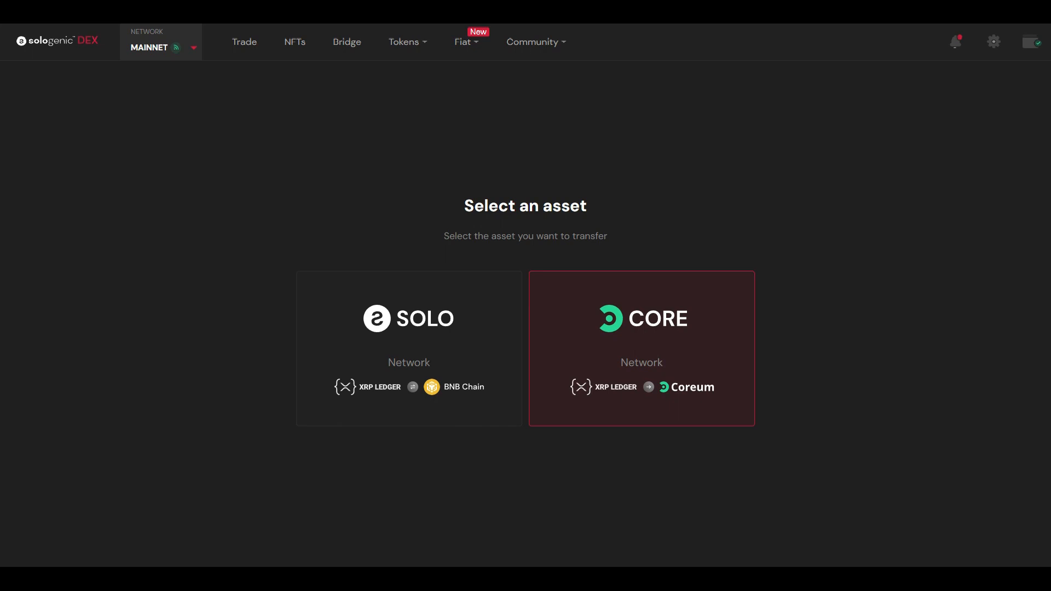
{"action": "left_click", "coordinate": [640, 348]}
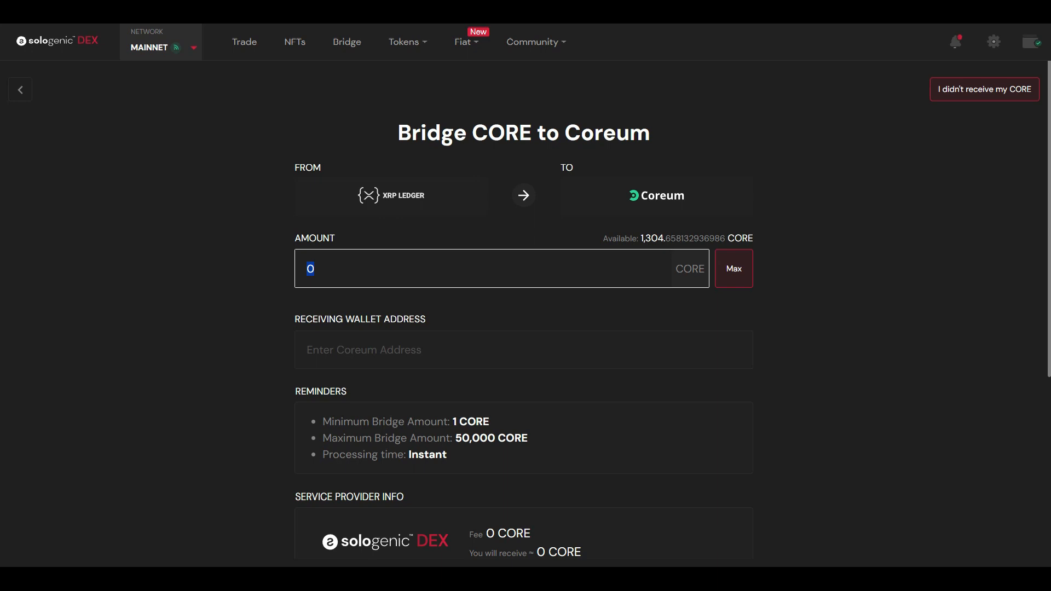
- Enter 250 as the CORE amount to bridge to the Coreum address
{"action": "type", "text": "250"}
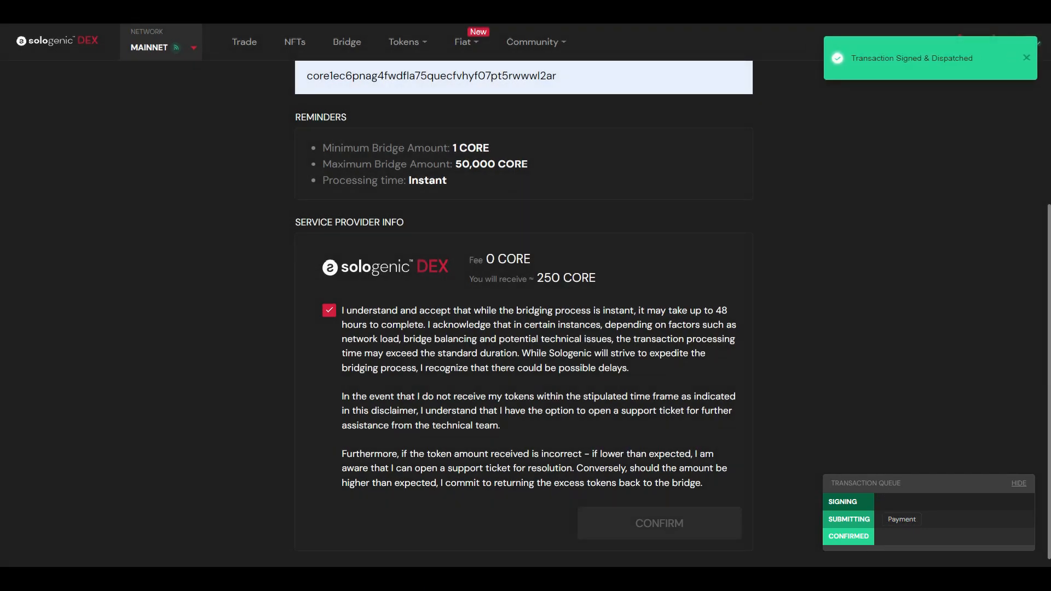
- Copy the 250 CORE bridge TX hash from the Success dialog and dismiss it
{"action": "left_click", "coordinate": [658, 523]}
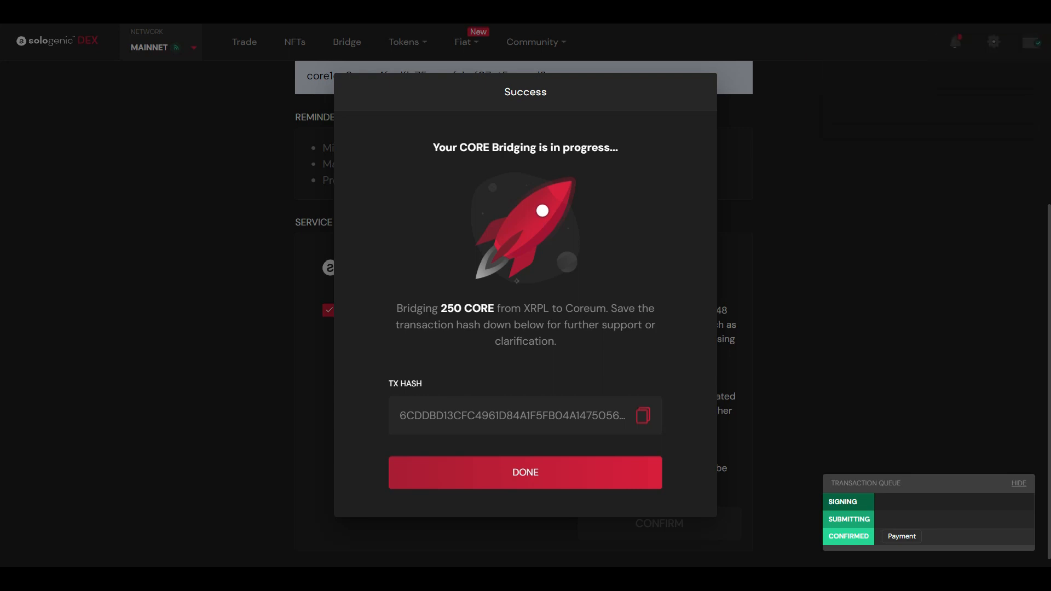
{"action": "left_click", "coordinate": [1017, 482]}
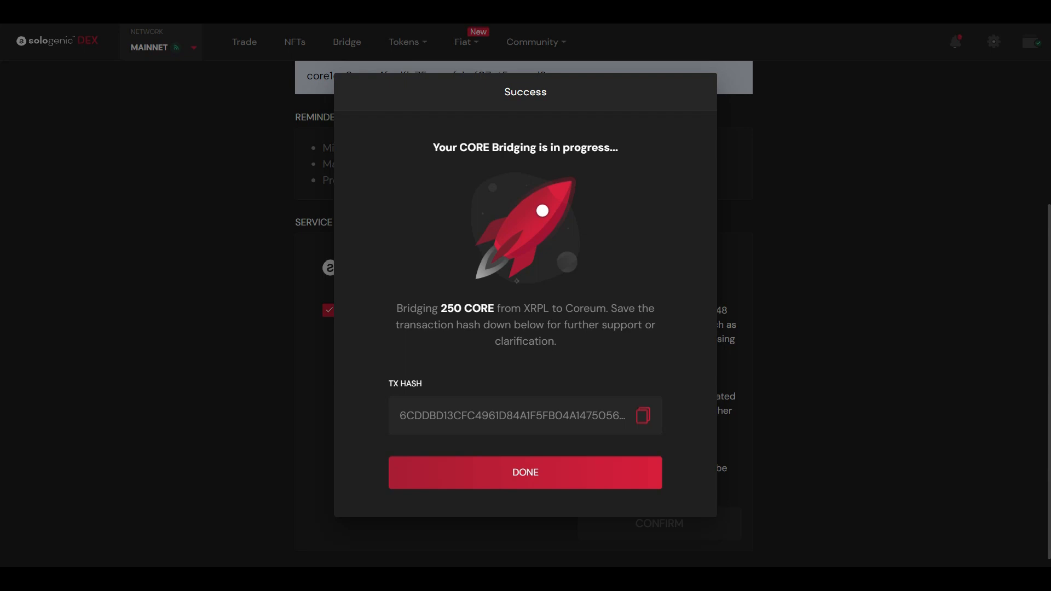
{"action": "left_click", "coordinate": [641, 415]}
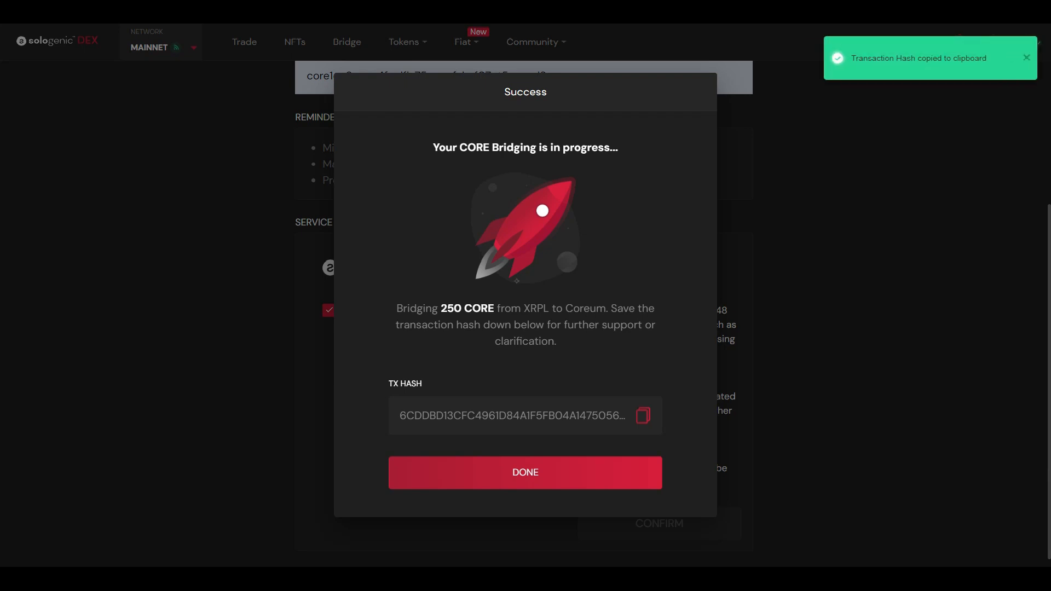
{"action": "left_click", "coordinate": [525, 472]}
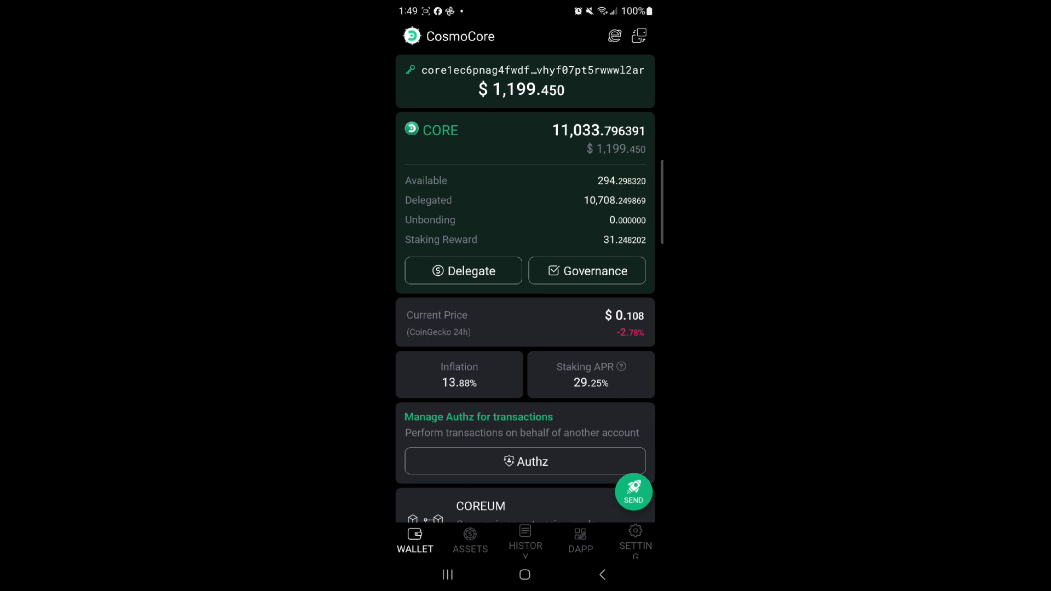
- From Governance, start voting on proposal #7 and choose Yes
{"action": "left_click", "coordinate": [586, 270]}
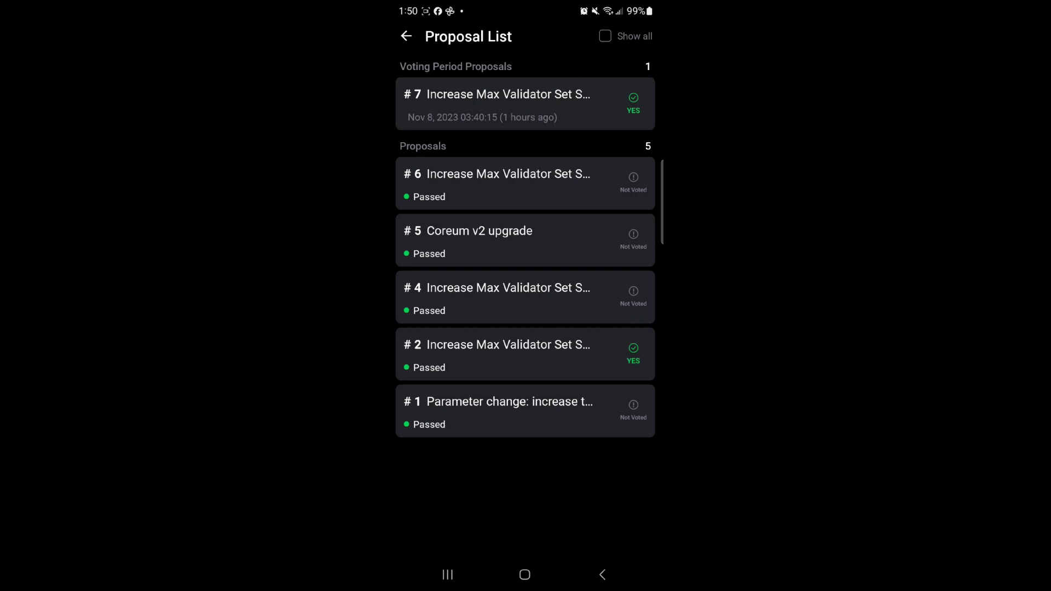
{"action": "left_click", "coordinate": [524, 103]}
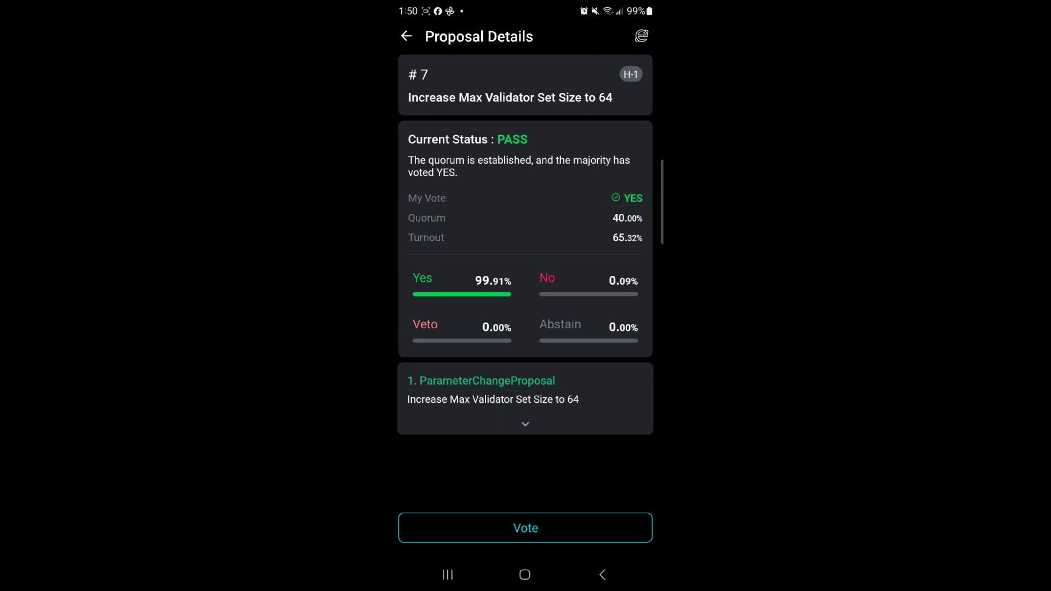
{"action": "left_click", "coordinate": [524, 527]}
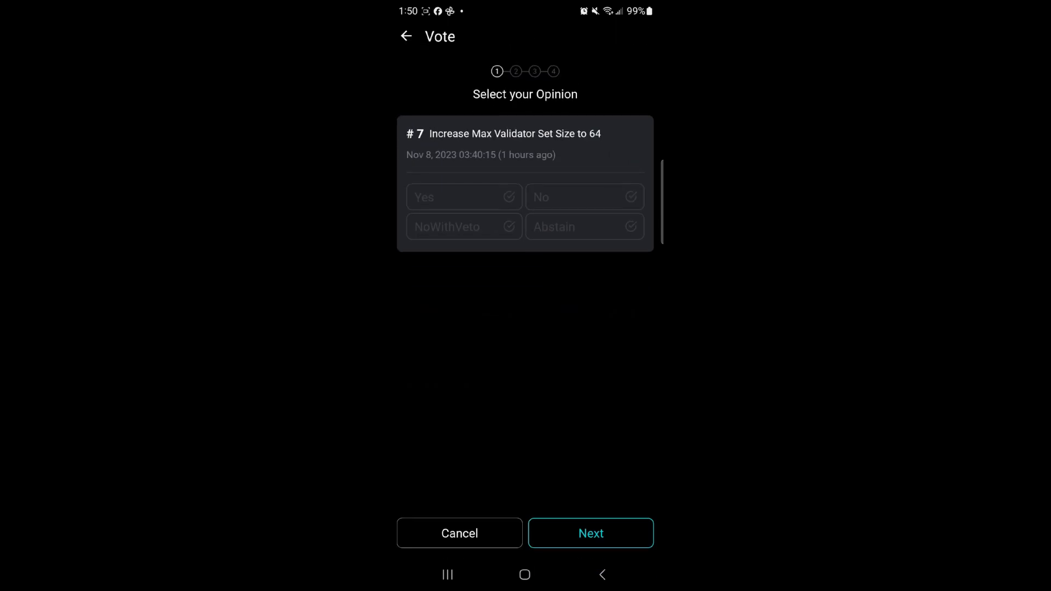
{"action": "left_click", "coordinate": [464, 196]}
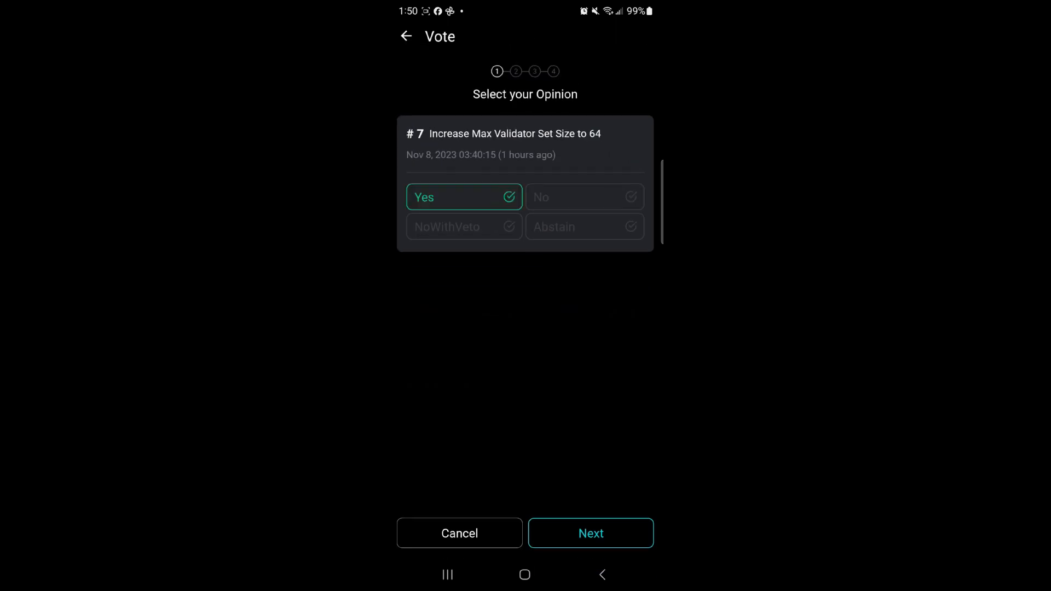
- Submit the Yes vote with no memo and the Average fee
{"action": "left_click", "coordinate": [590, 533]}
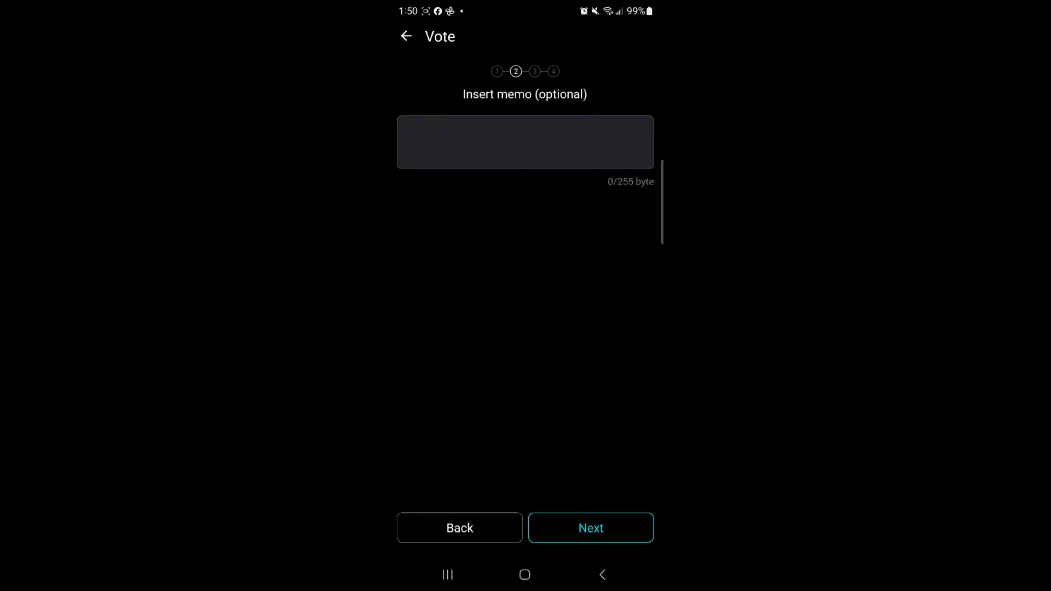
{"action": "left_click", "coordinate": [590, 528]}
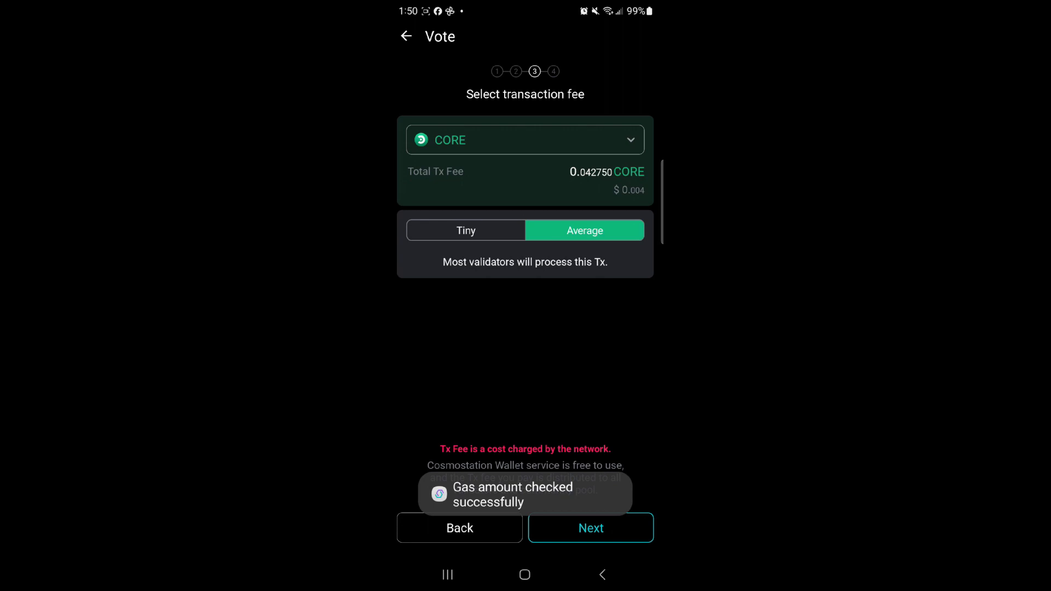
{"action": "left_click", "coordinate": [589, 528]}
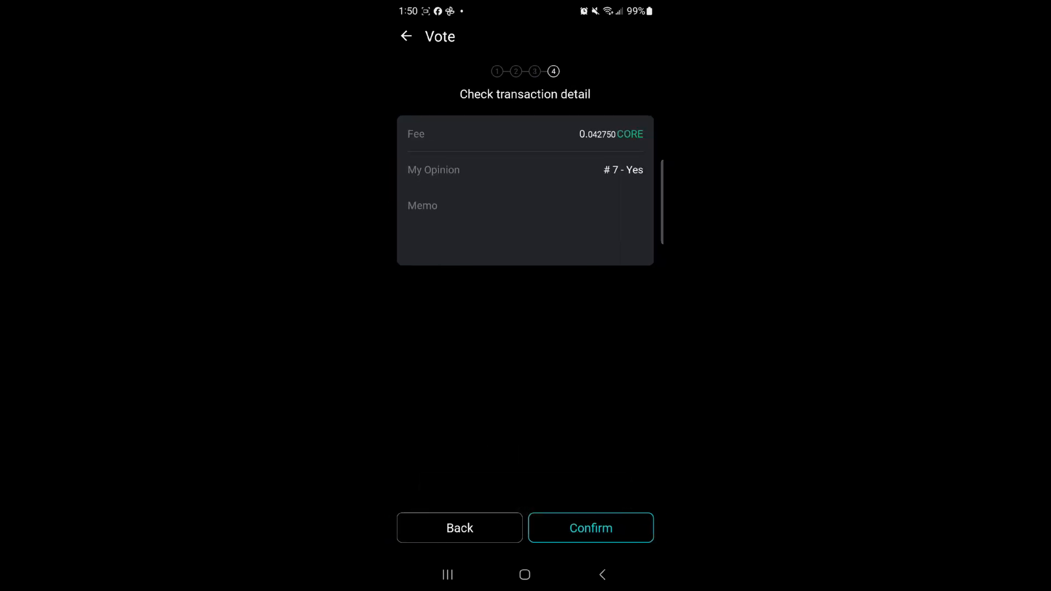
{"action": "left_click", "coordinate": [590, 528]}
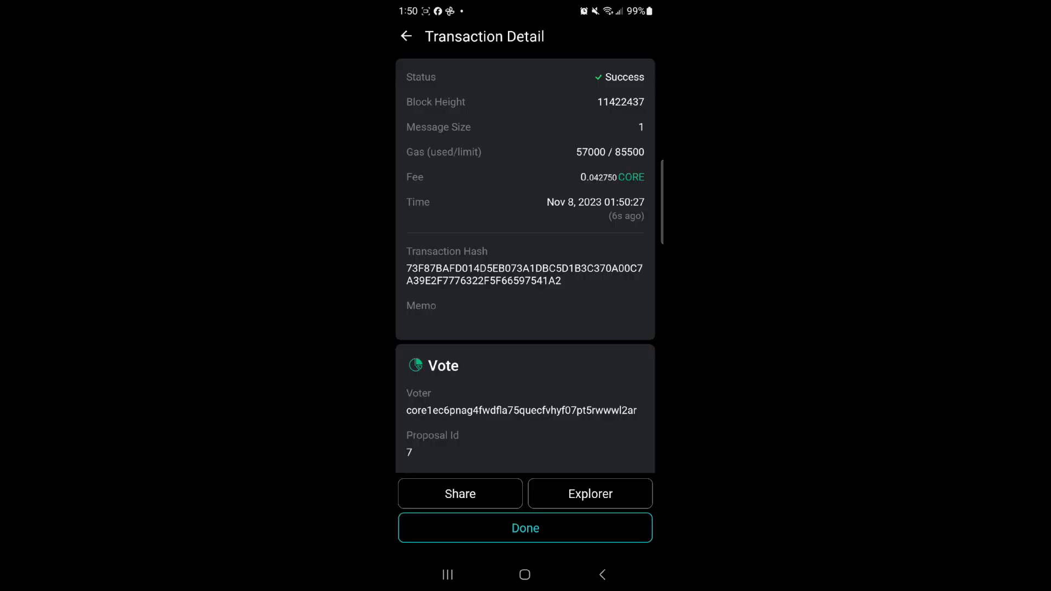
- Leave the vote Transaction Detail screen via Done
{"action": "left_click", "coordinate": [525, 528]}
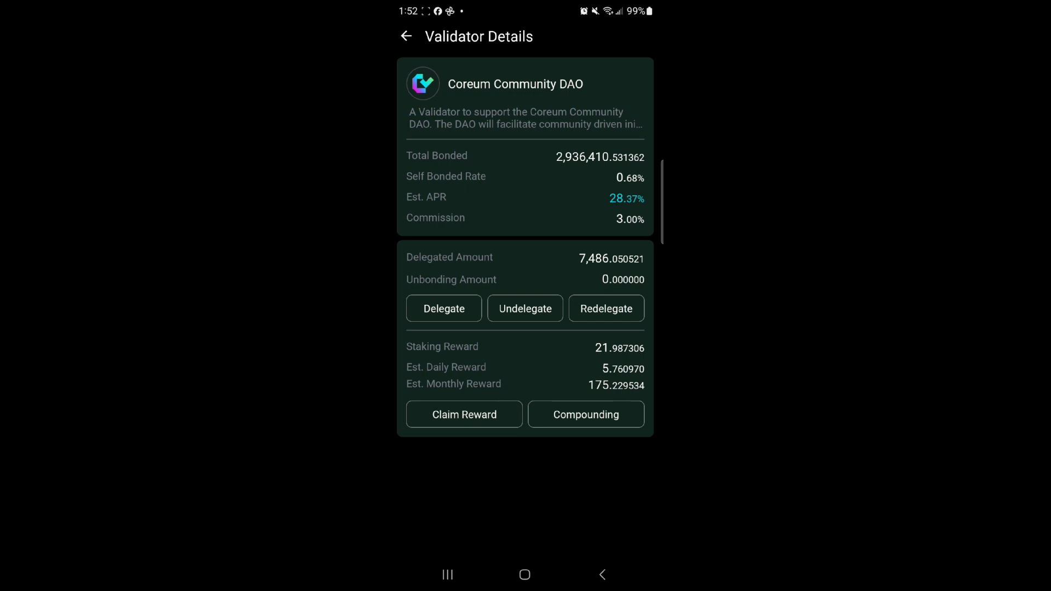
- Start a delegation to Coreum Community DAO with an amount of 275 CORE
{"action": "left_click", "coordinate": [443, 309]}
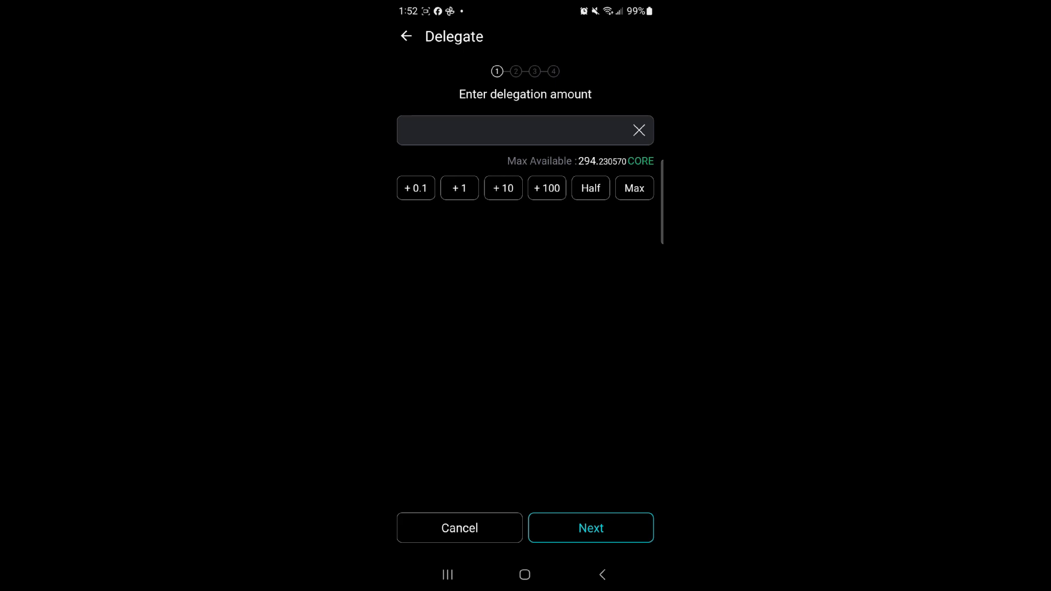
{"action": "left_click", "coordinate": [523, 130]}
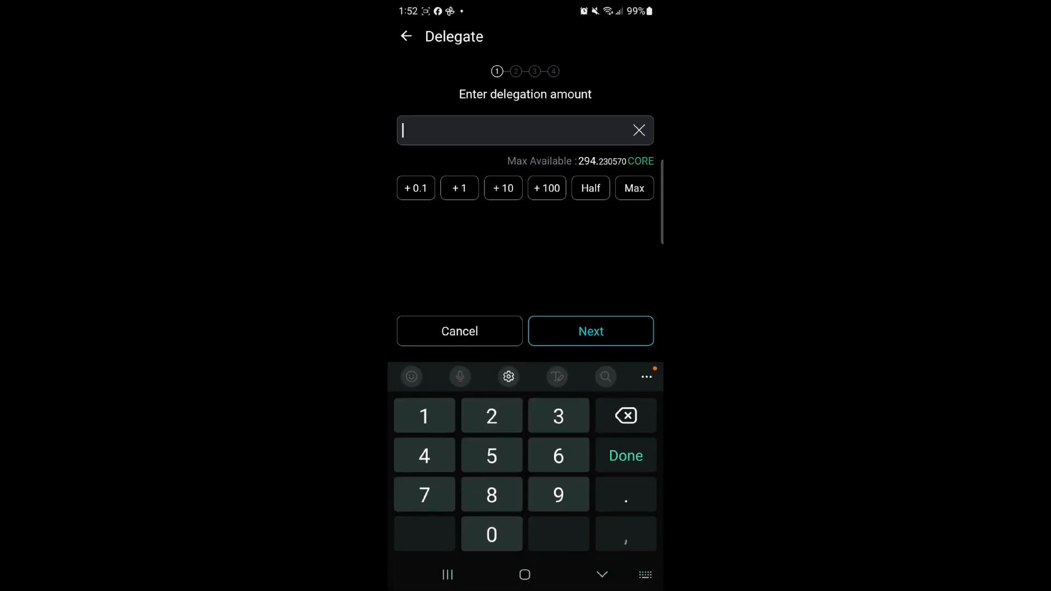
{"action": "type", "text": "275"}
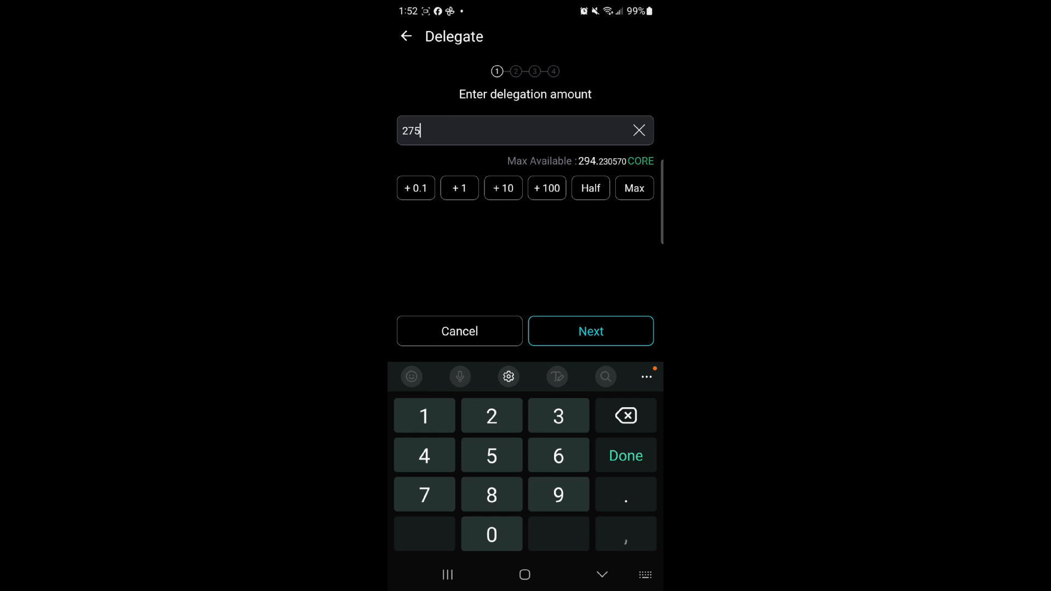
{"action": "left_click", "coordinate": [590, 331]}
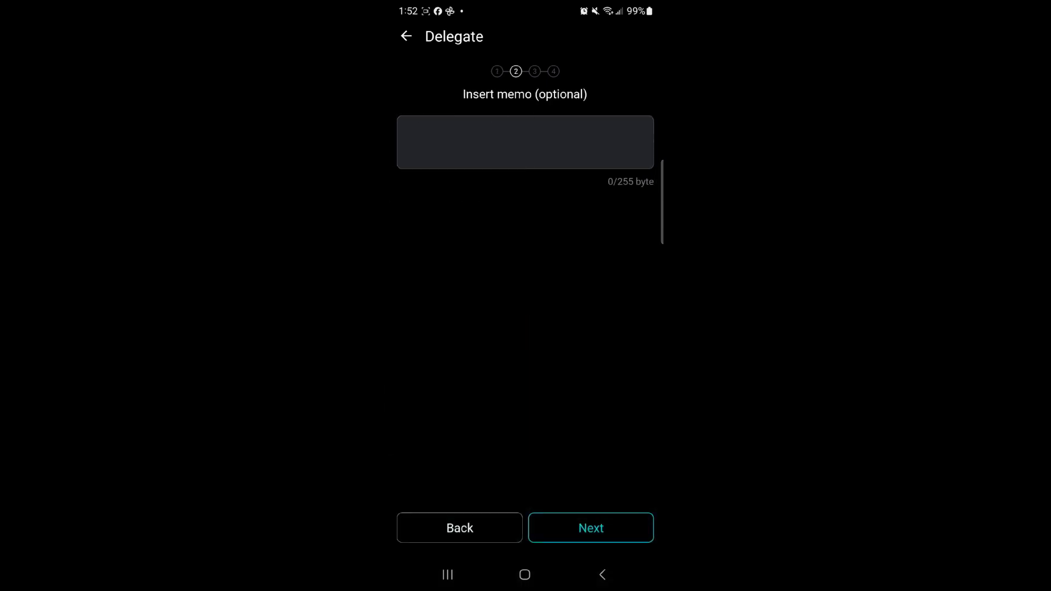
- Send the 275 CORE delegation with no memo, Average fee and the Delegate Notice accepted
{"action": "left_click", "coordinate": [590, 528]}
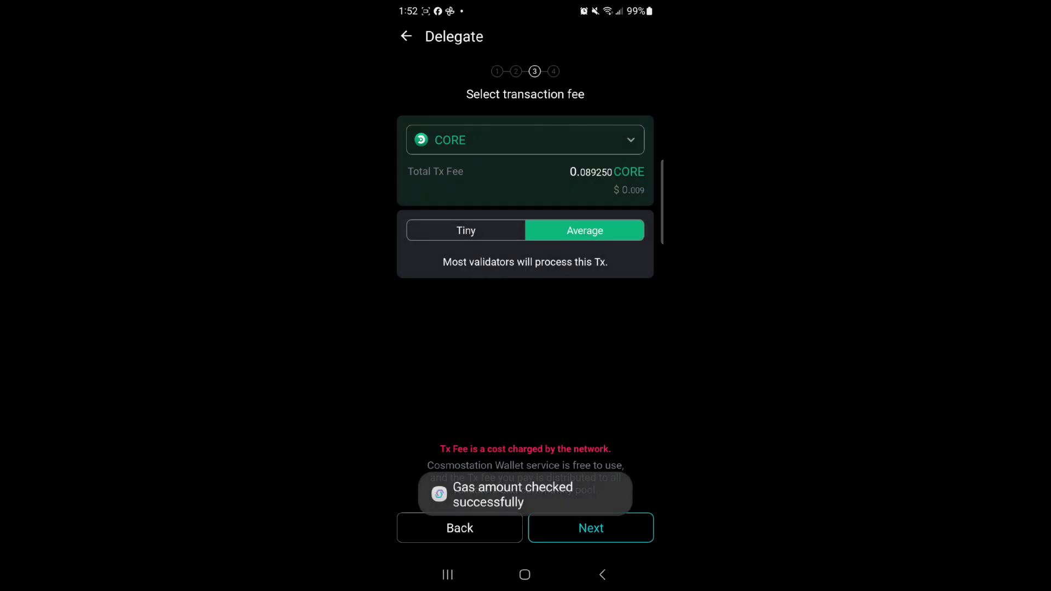
{"action": "left_click", "coordinate": [590, 528]}
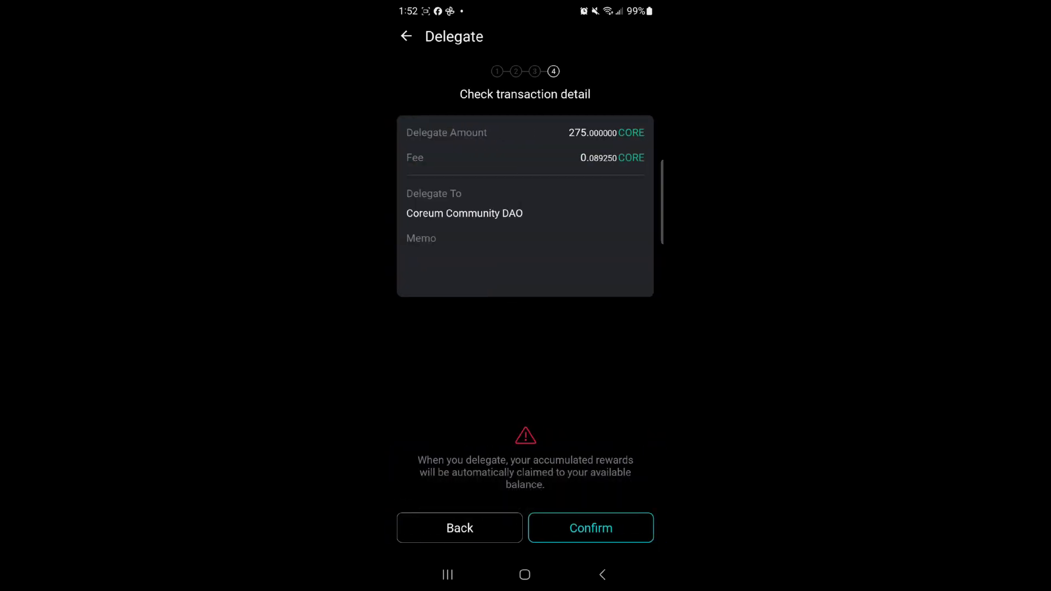
{"action": "left_click", "coordinate": [590, 527]}
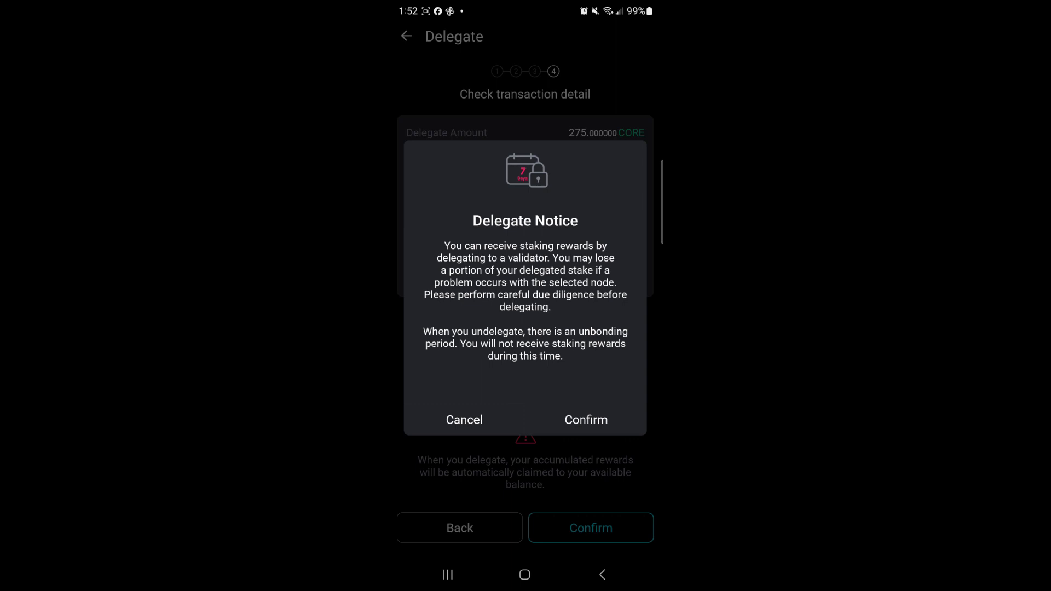
{"action": "left_click", "coordinate": [584, 419]}
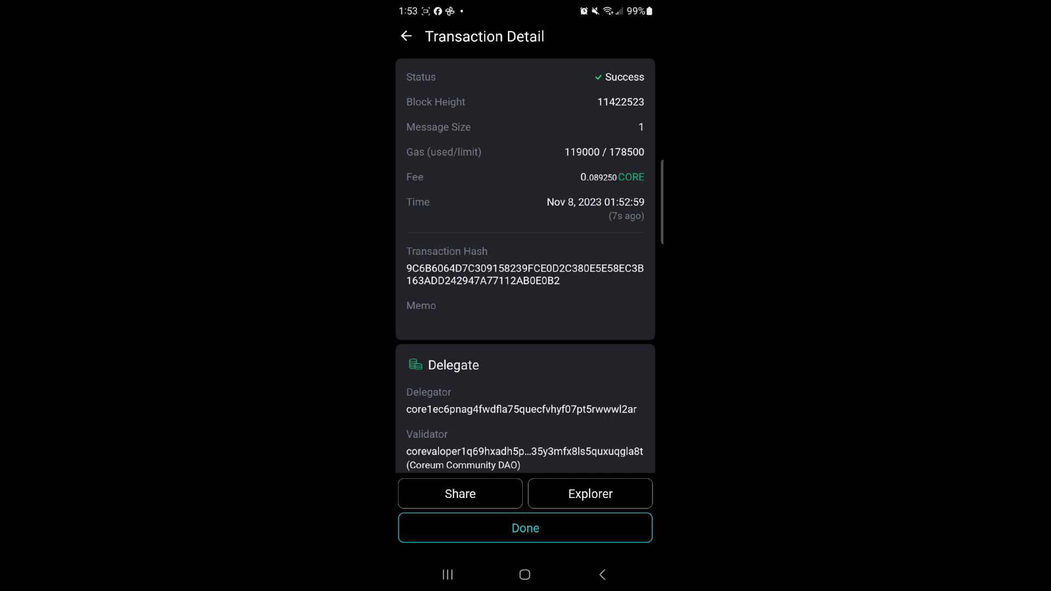
- Return to the wallet, list my validators and start One Click Compounding of all rewards
{"action": "left_click", "coordinate": [524, 528]}
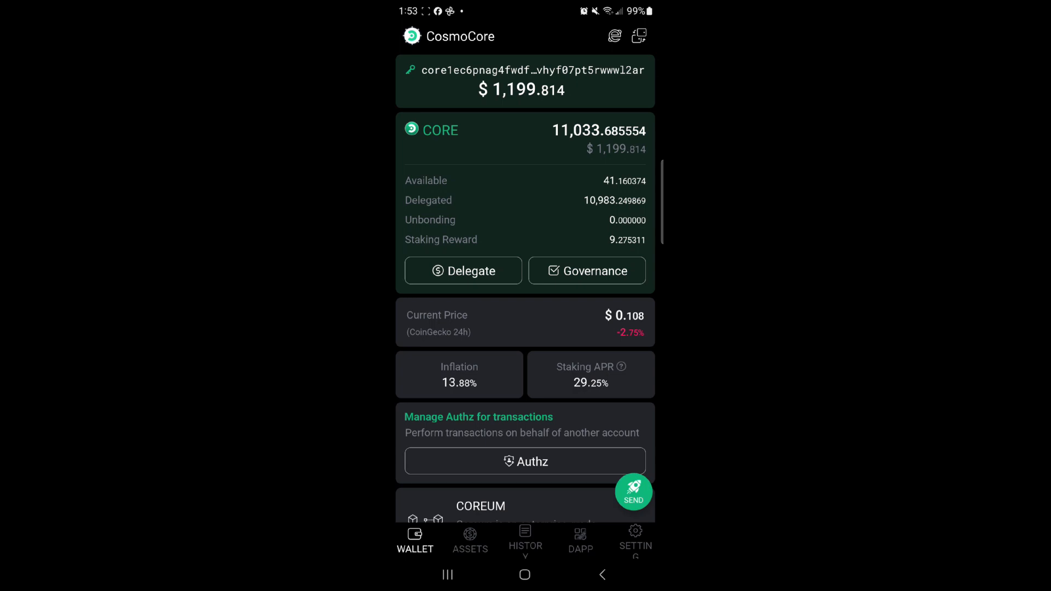
{"action": "left_click", "coordinate": [462, 270]}
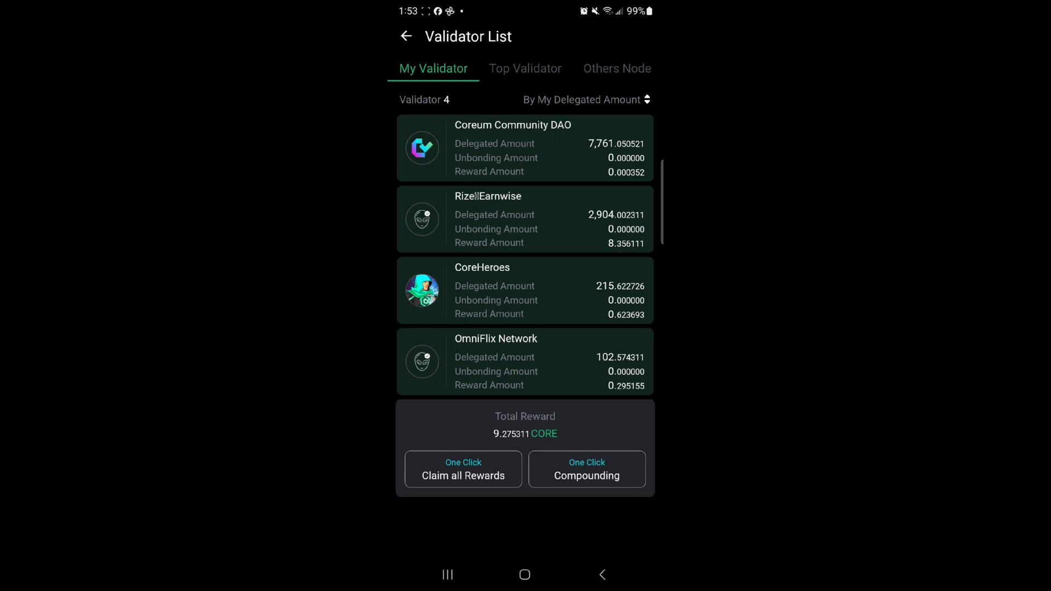
{"action": "left_click", "coordinate": [462, 469]}
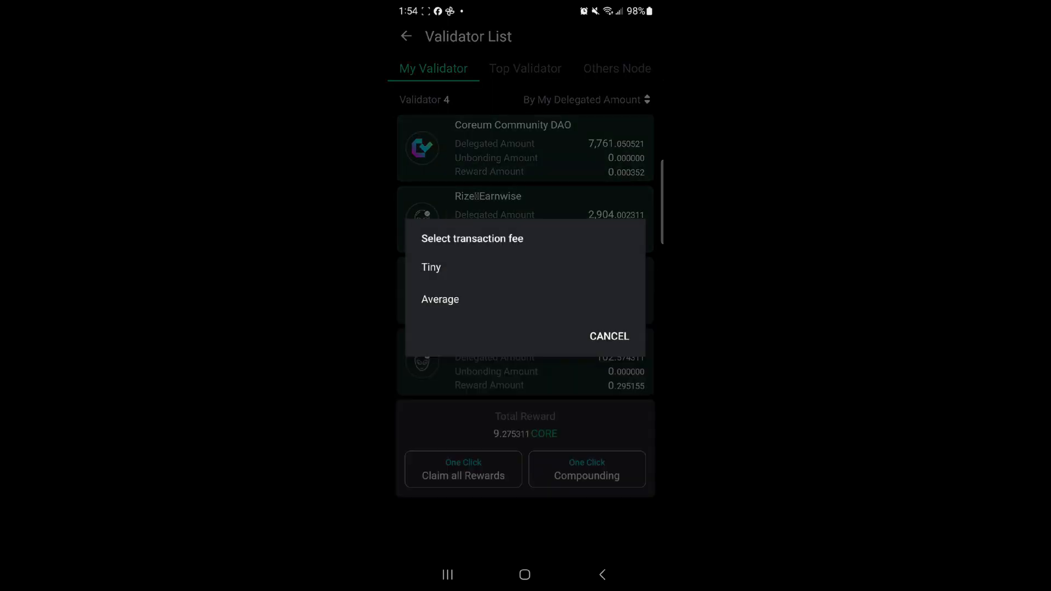
- Send the compounding transaction with a chosen fee and close its result
{"action": "left_click", "coordinate": [608, 336]}
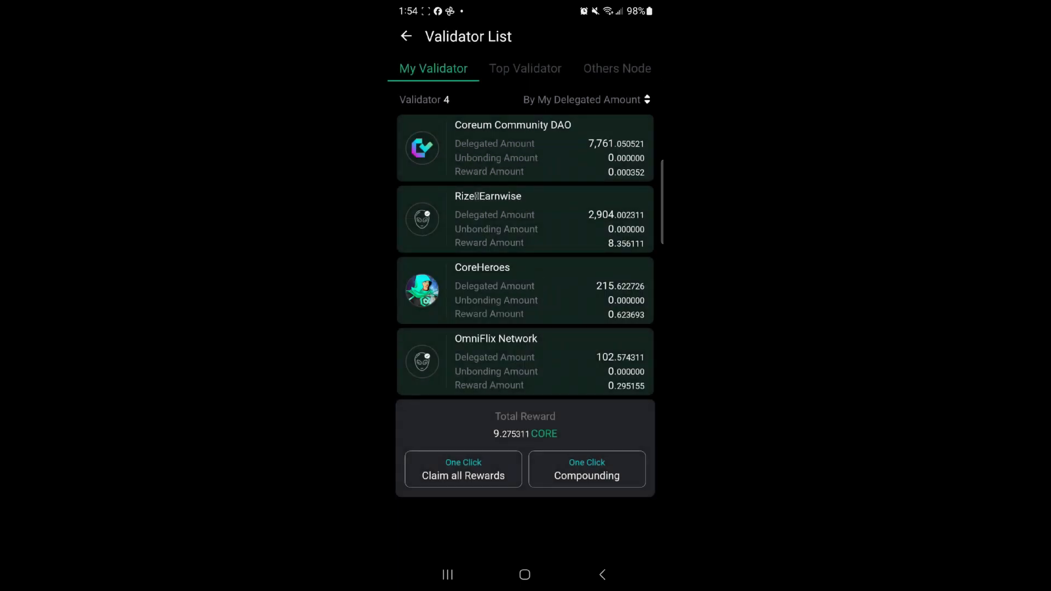
{"action": "left_click", "coordinate": [462, 475]}
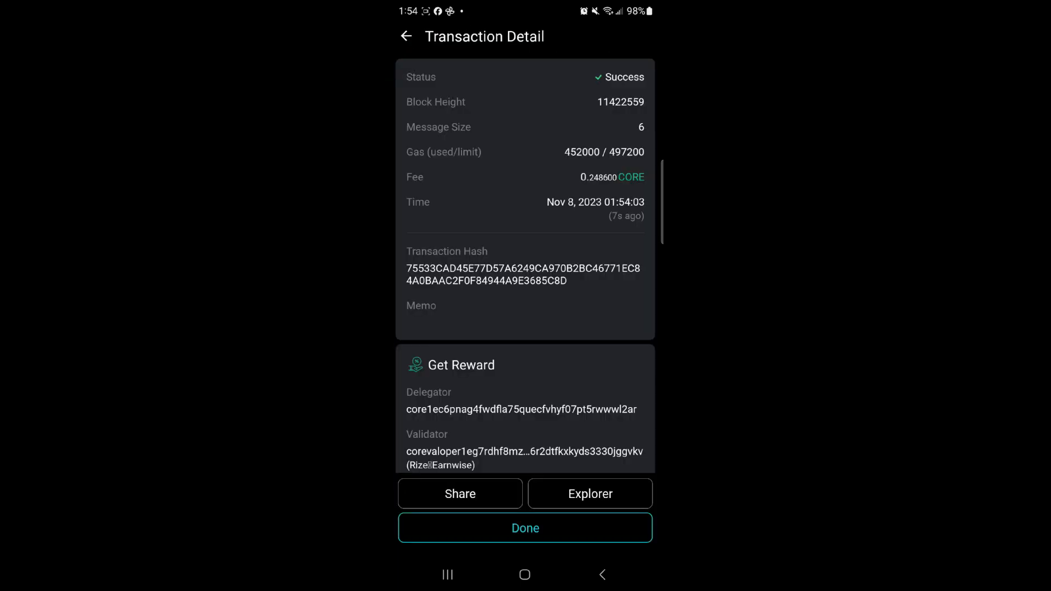
{"action": "left_click", "coordinate": [524, 527]}
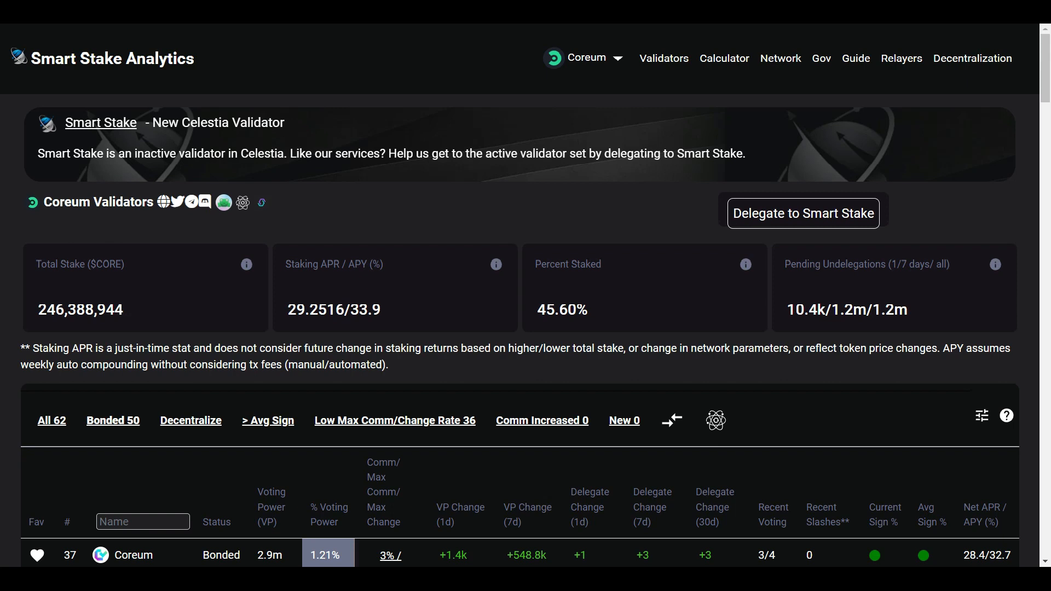
{"action": "scroll", "scroll_direction": "down", "scroll_amount": 3}
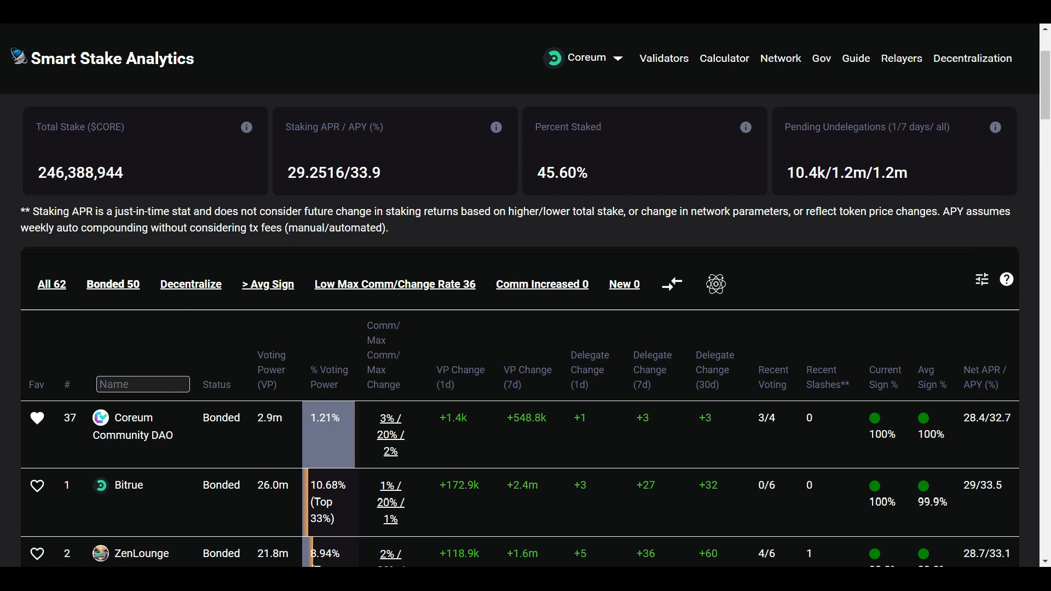
- Expand the Coreum Community DAO row to show its validator details
{"action": "left_click", "coordinate": [132, 426]}
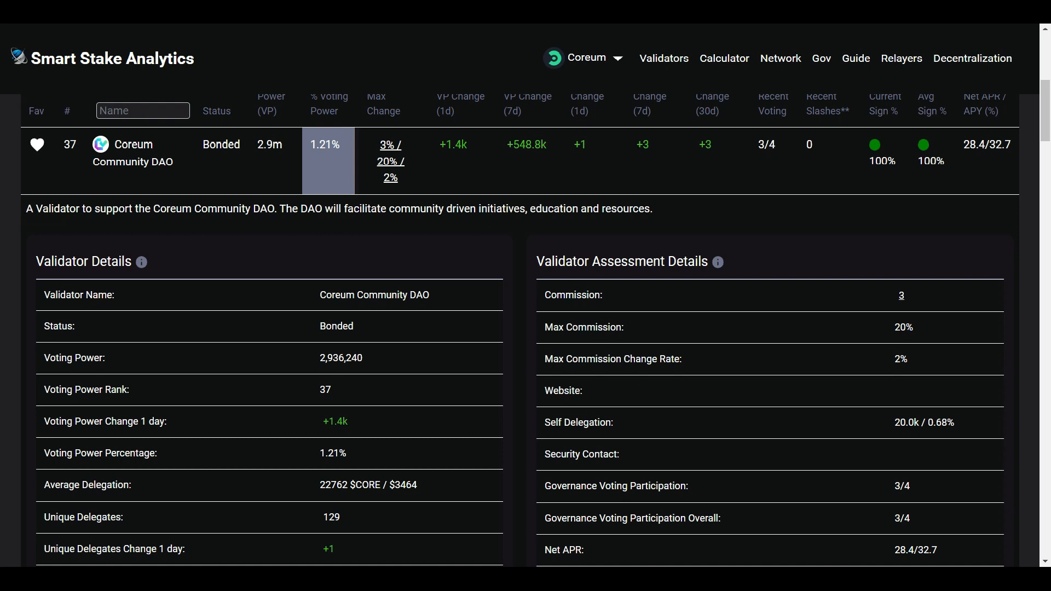
{"action": "mouse_move", "coordinate": [900, 294]}
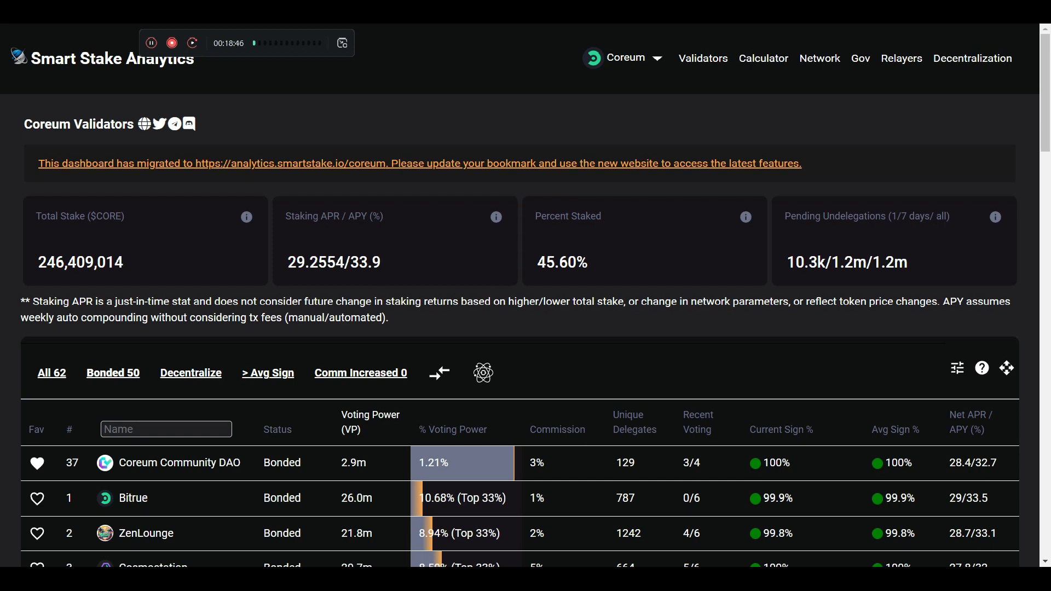
{"action": "scroll", "scroll_direction": "down", "scroll_amount": 3}
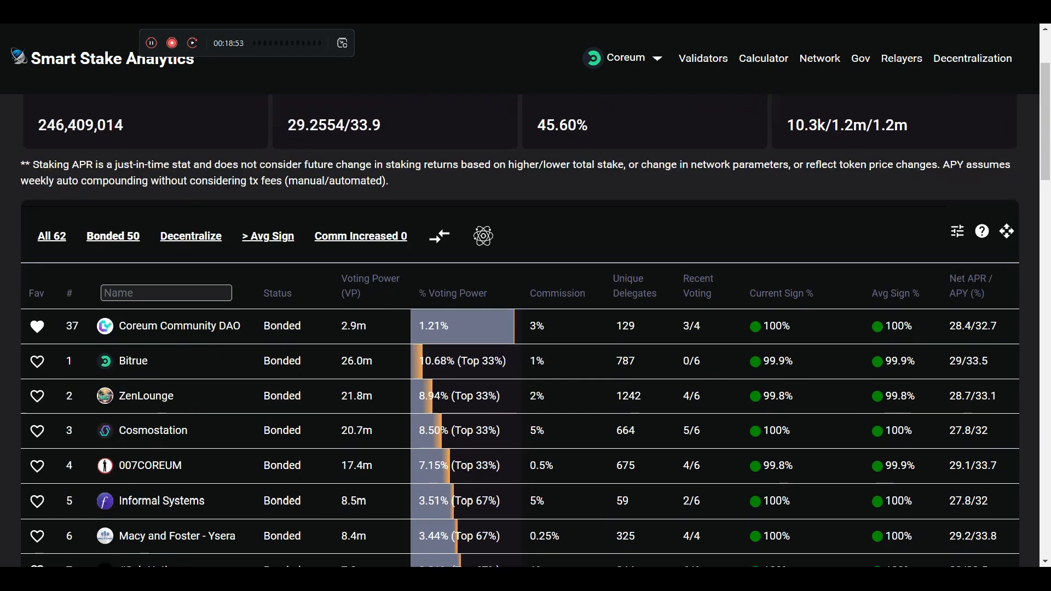
{"action": "scroll", "scroll_direction": "down", "scroll_amount": 3}
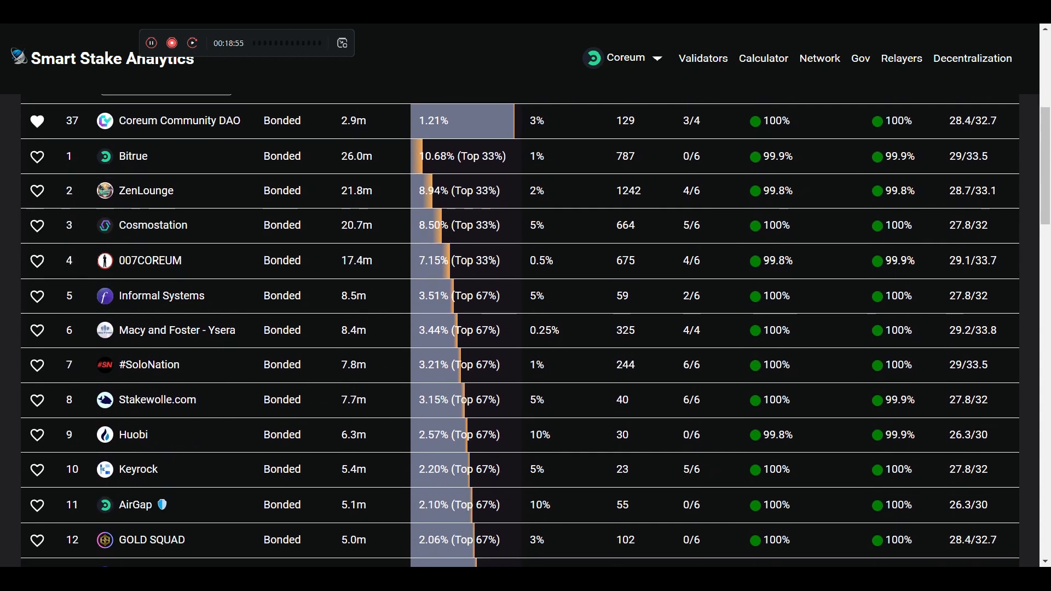
{"action": "scroll", "scroll_direction": "down", "scroll_amount": 3}
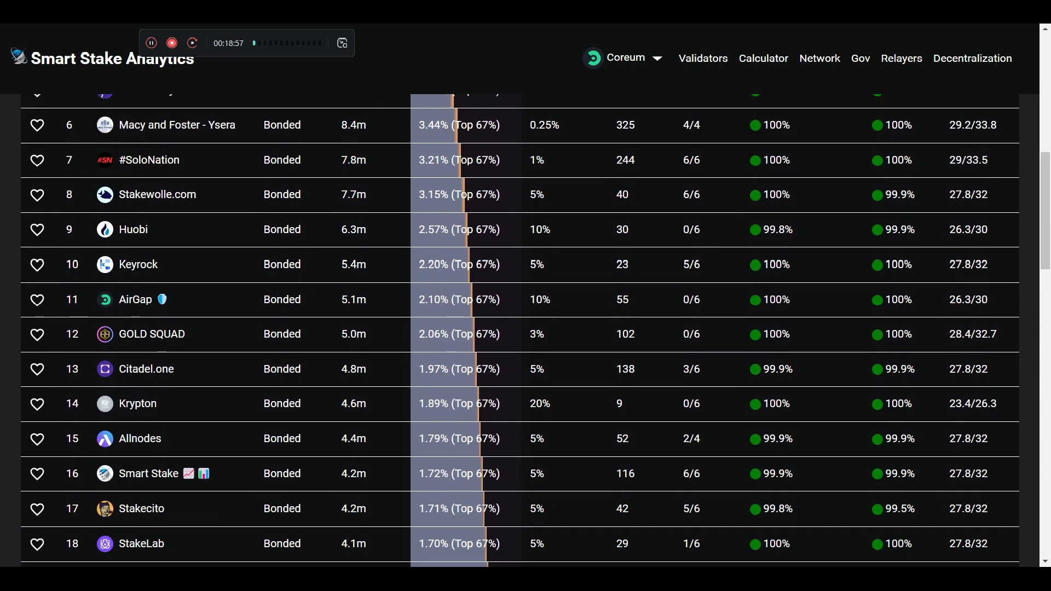
{"action": "scroll", "scroll_direction": "down", "scroll_amount": 3}
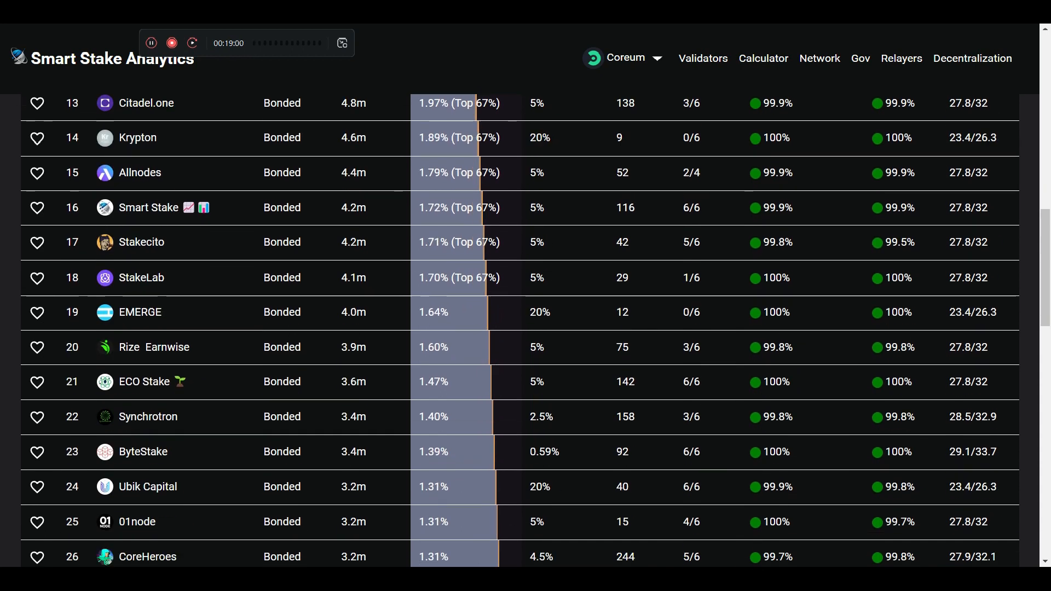
{"action": "scroll", "scroll_direction": "down", "scroll_amount": 3}
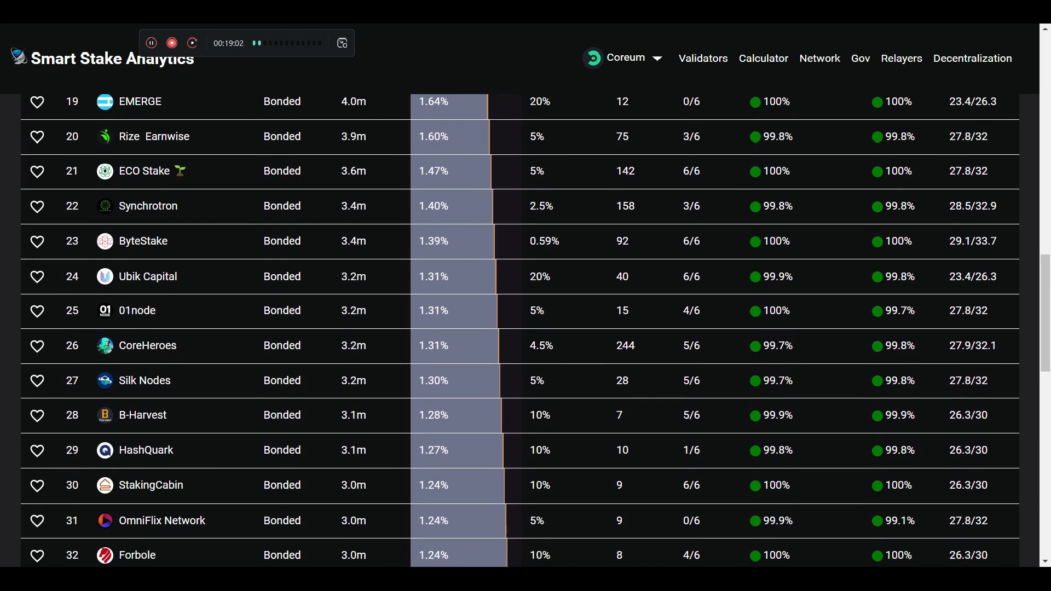
{"action": "scroll", "scroll_direction": "down", "scroll_amount": 3}
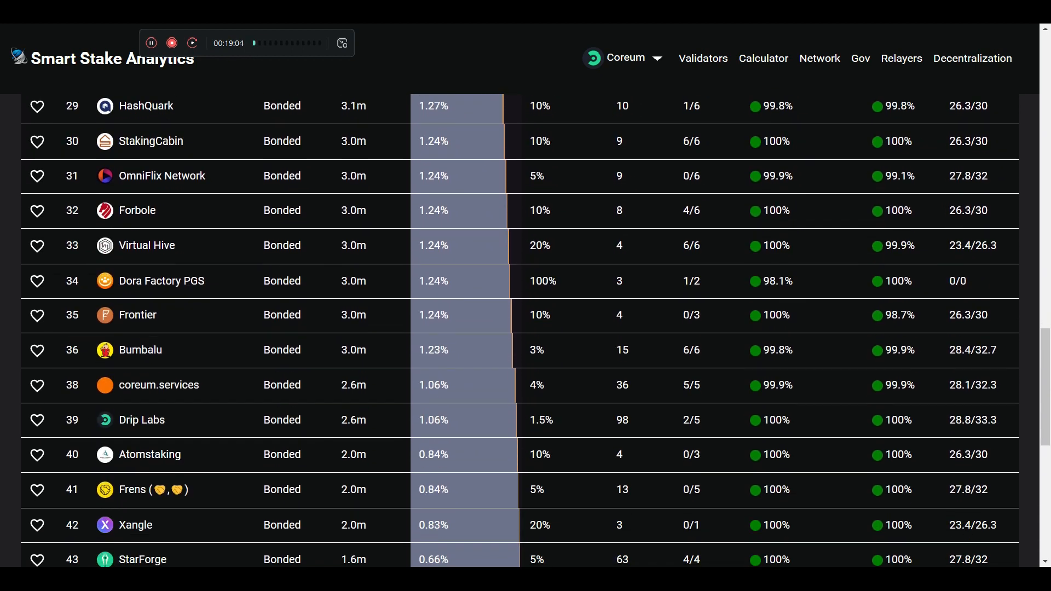
{"action": "scroll", "scroll_direction": "down", "scroll_amount": 3}
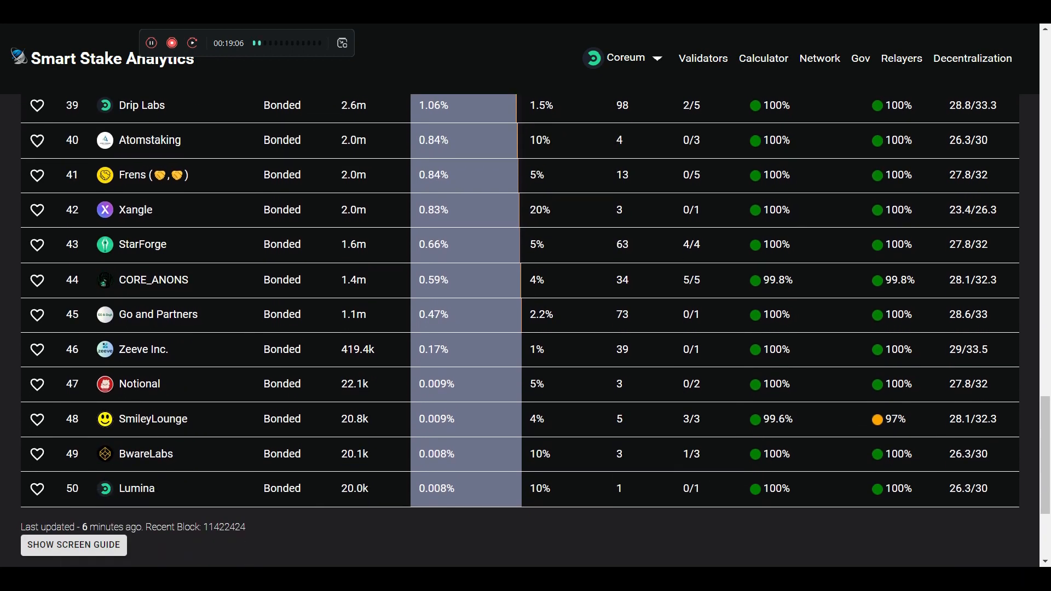
{"action": "scroll", "scroll_direction": "up", "scroll_amount": 3}
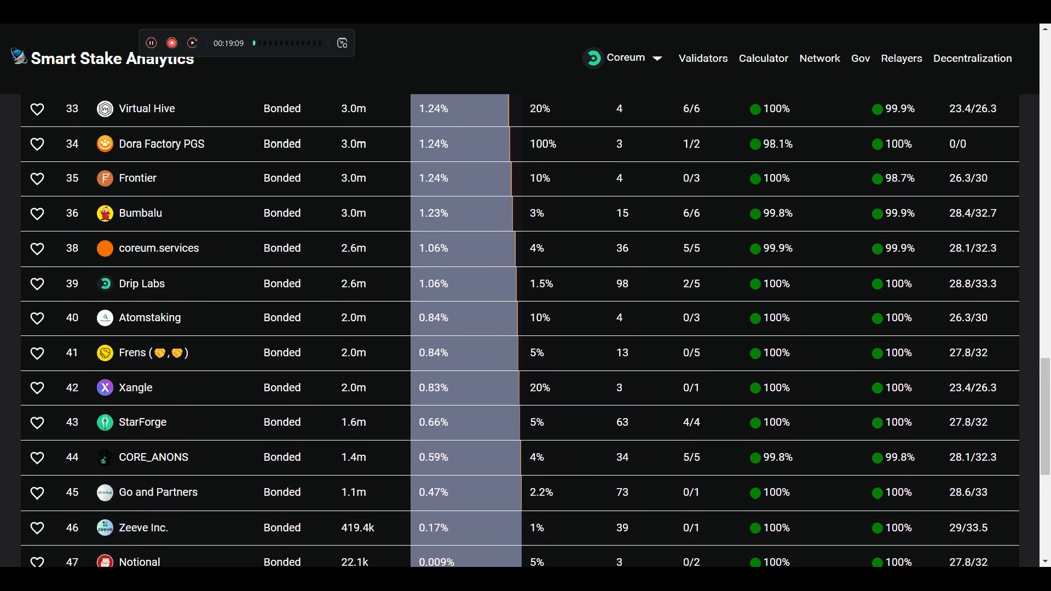
{"action": "scroll", "scroll_direction": "up", "scroll_amount": 3}
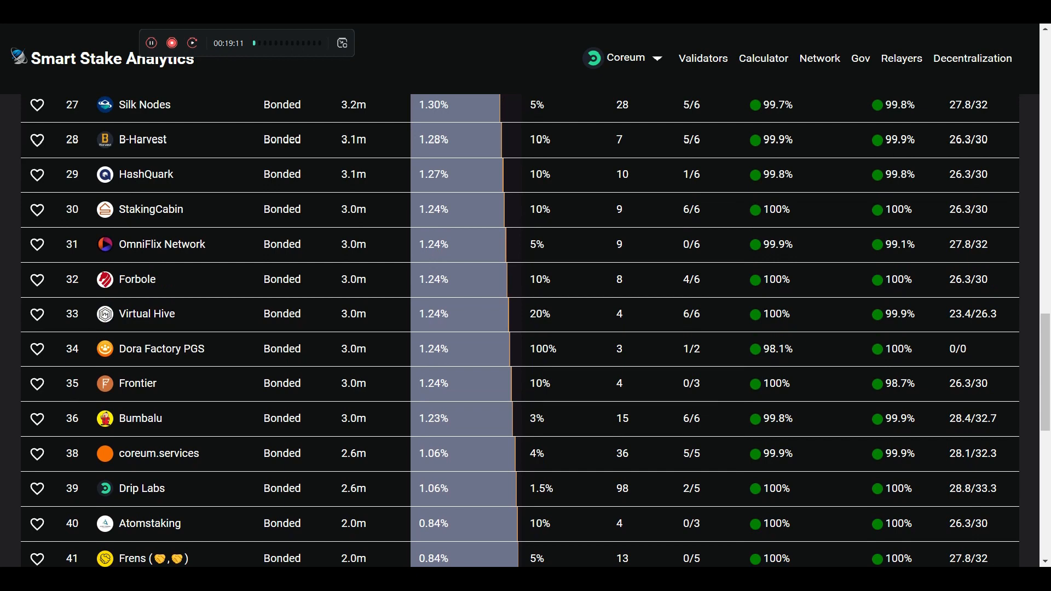
{"action": "scroll", "scroll_direction": "up", "scroll_amount": 3}
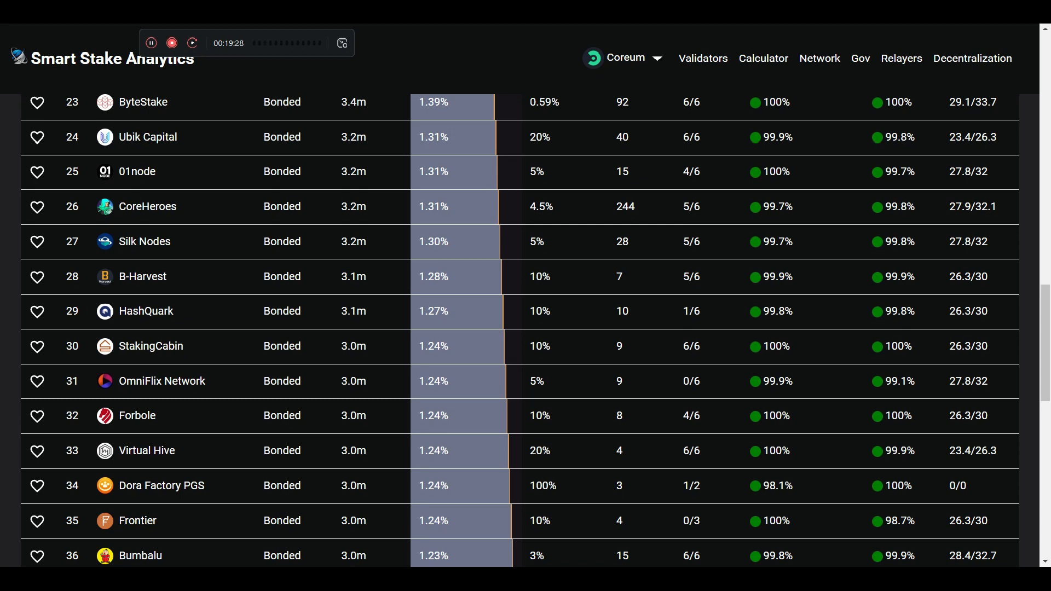
{"action": "scroll", "scroll_direction": "up", "scroll_amount": 3}
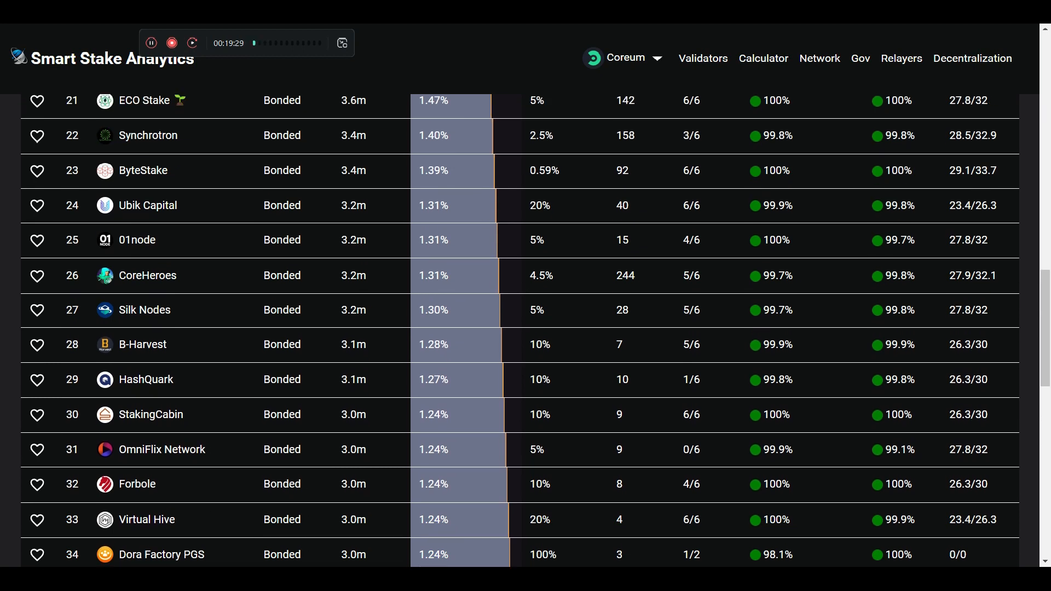
{"action": "scroll", "scroll_direction": "up", "scroll_amount": 3}
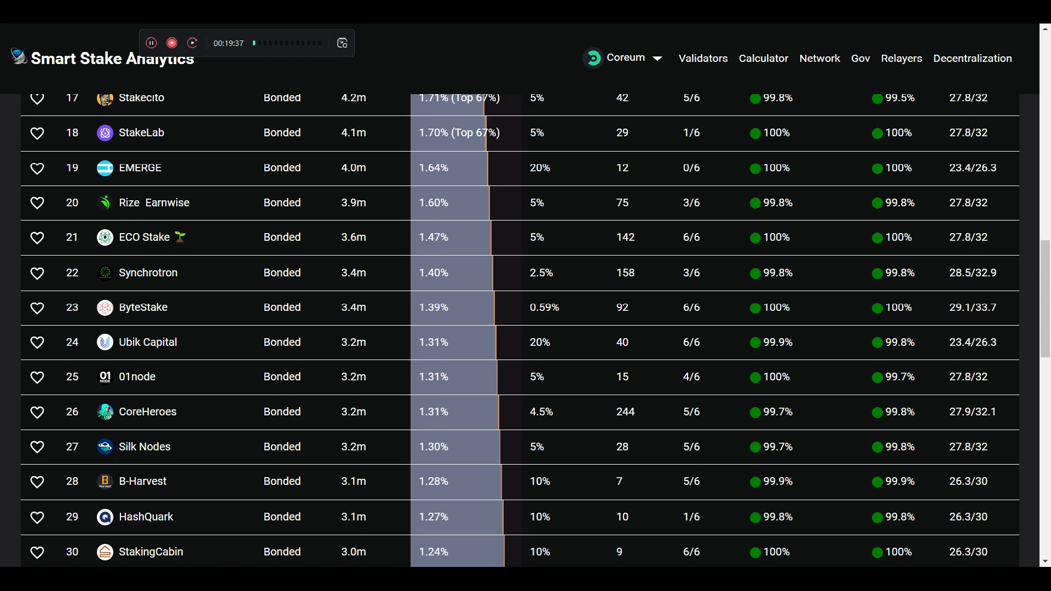
{"action": "scroll", "scroll_direction": "up", "scroll_amount": 3}
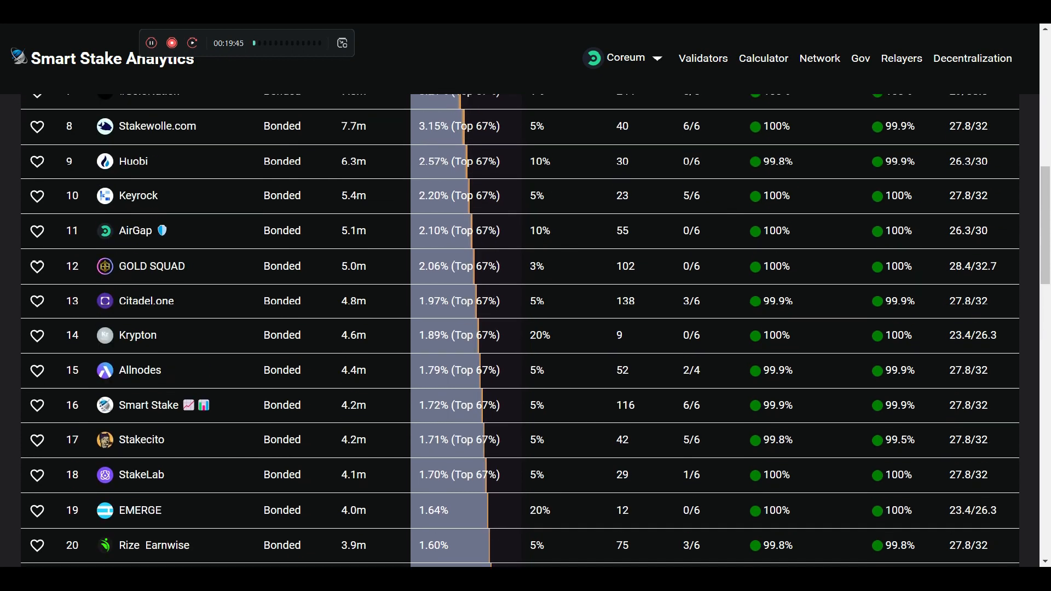
{"action": "scroll", "scroll_direction": "up", "scroll_amount": 3}
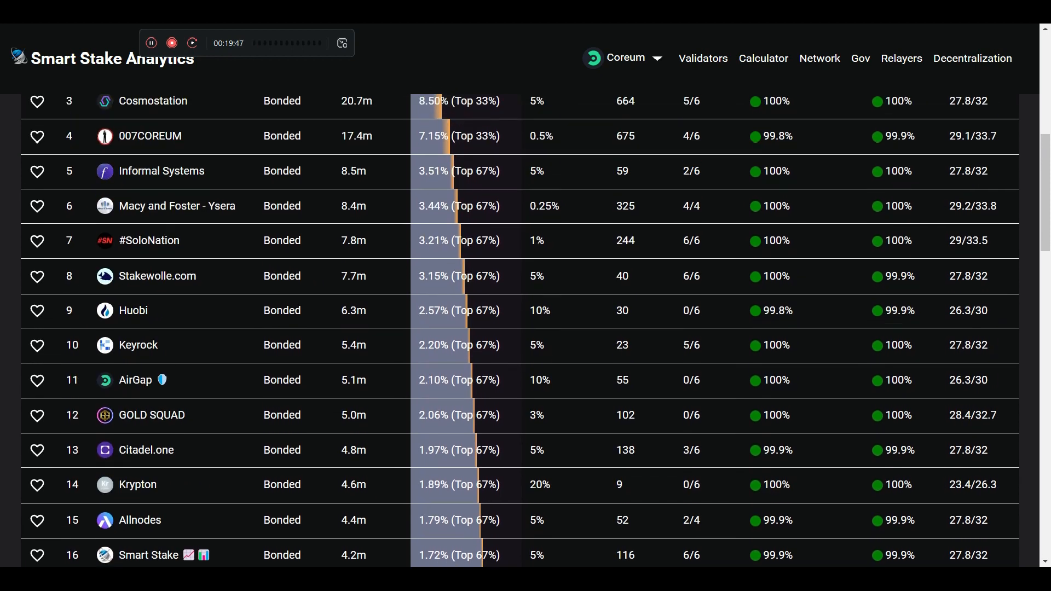
{"action": "scroll", "scroll_direction": "up", "scroll_amount": 3}
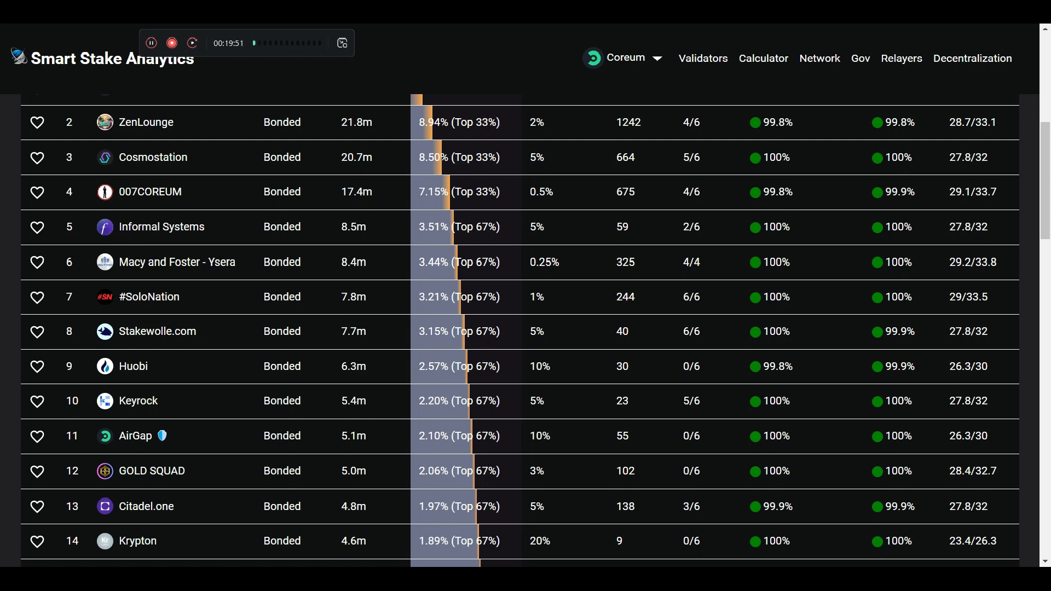
{"action": "scroll", "scroll_direction": "up", "scroll_amount": 3}
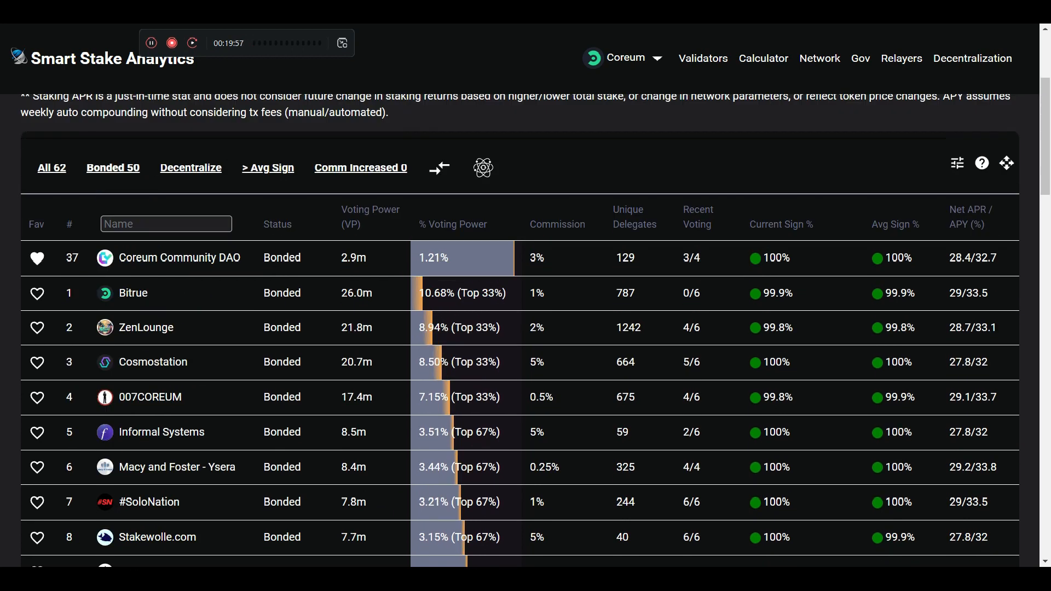